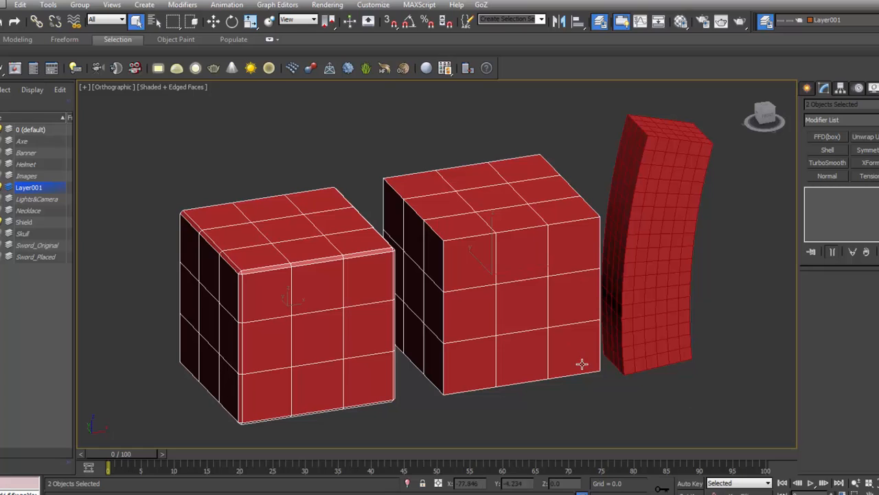
mouse_move(548, 357)
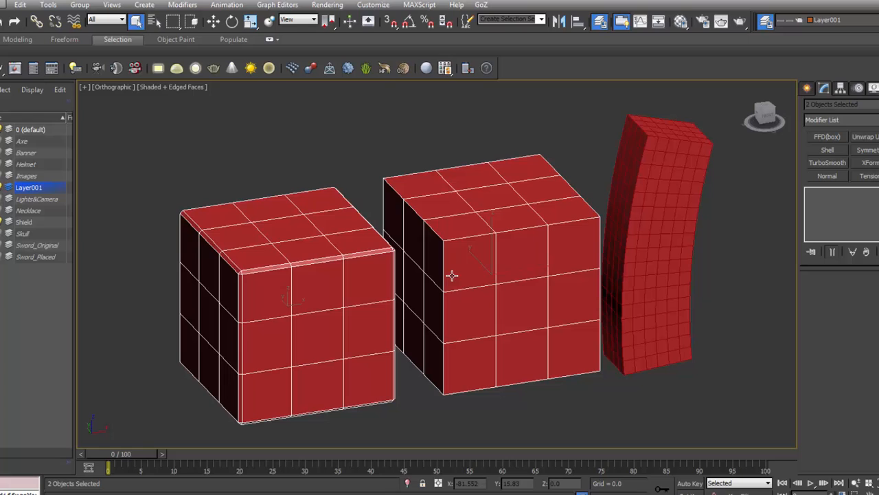
mouse_move(464, 258)
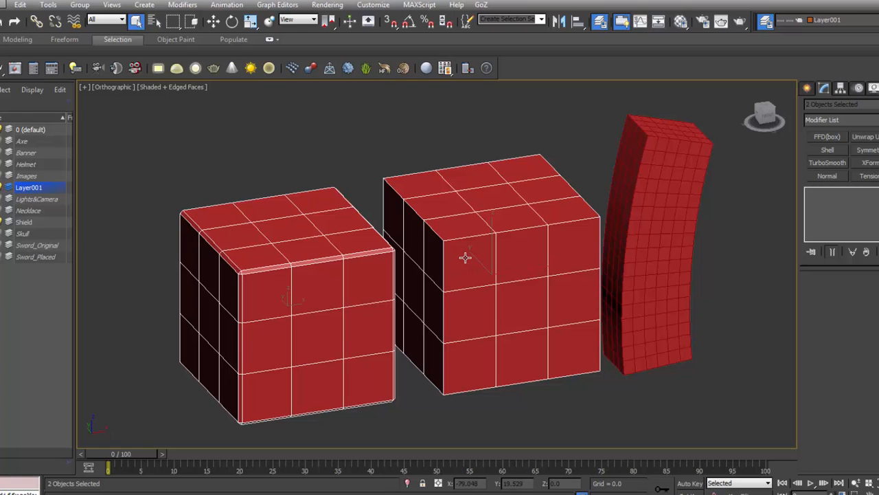
mouse_move(341, 291)
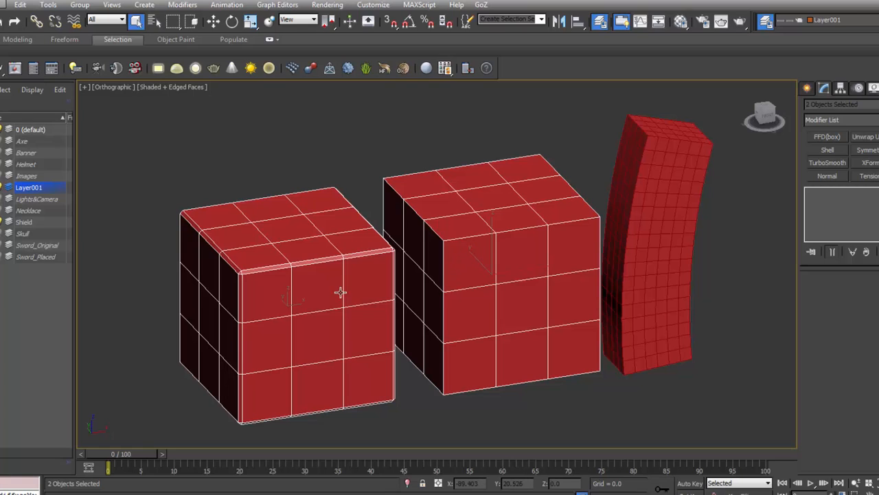
mouse_move(337, 254)
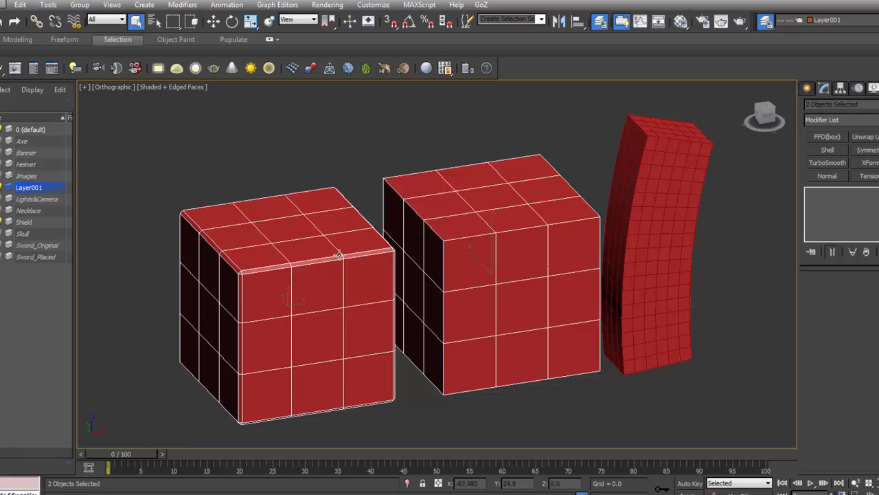
mouse_move(437, 258)
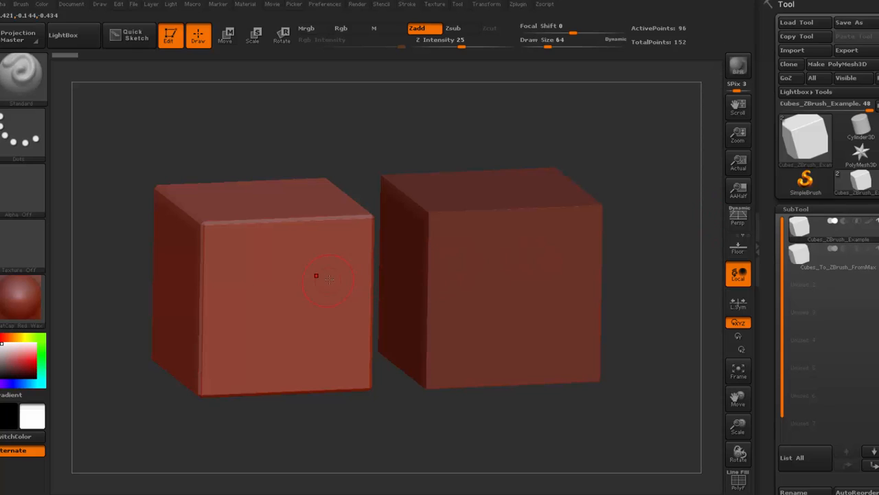
Divide the left cube with Smt on, then select the right cube subtool.
left_click(329, 277)
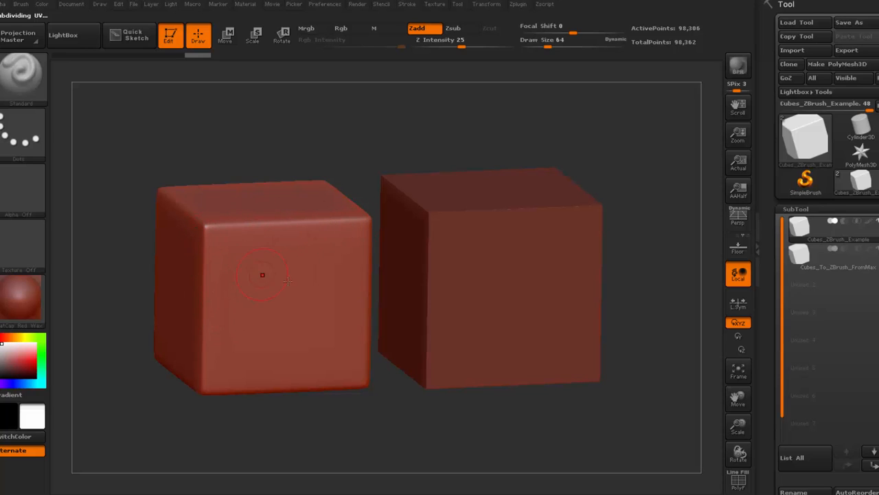
left_click(800, 253)
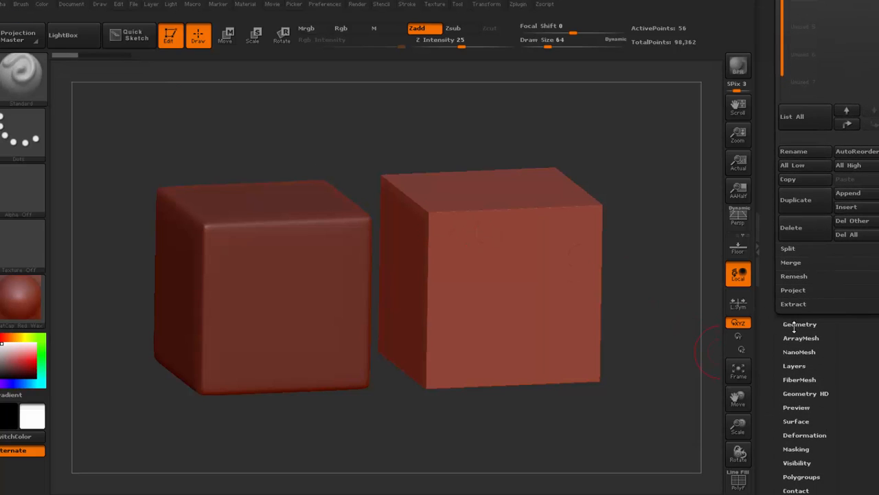
Toggle Smt in Geometry and divide the right cube repeatedly up to SDiv 7.
left_click(800, 324)
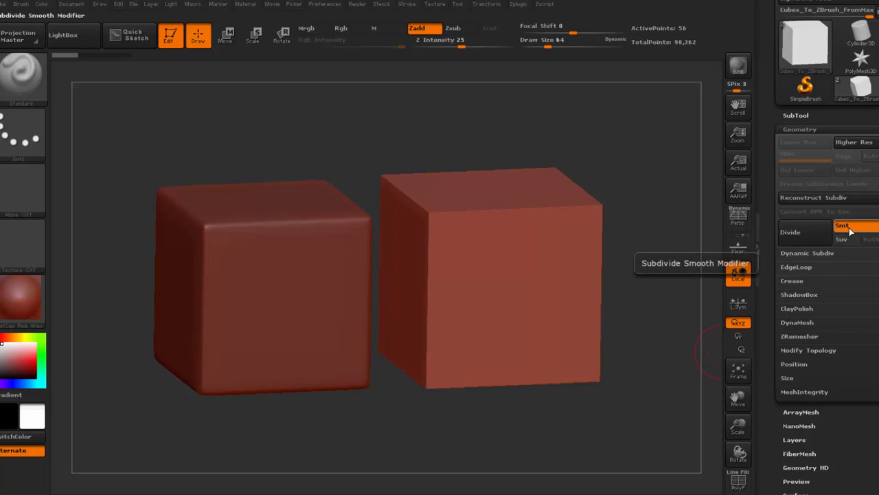
left_click(790, 231)
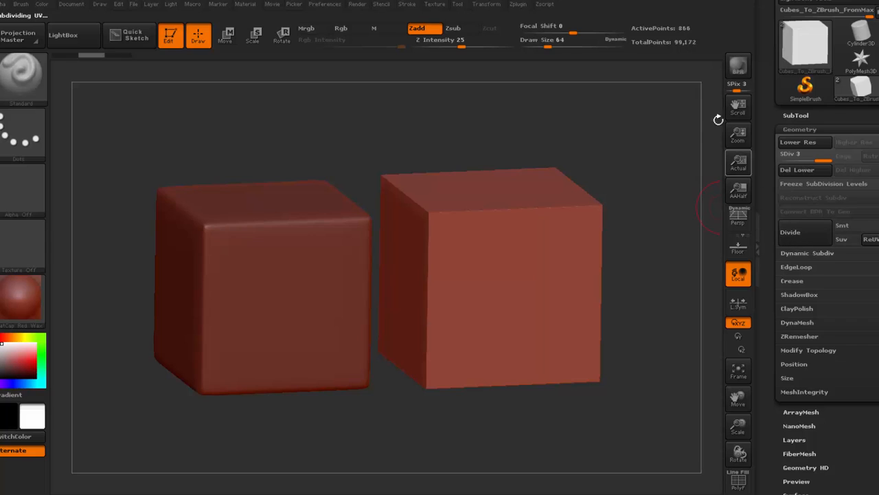
left_click(790, 231)
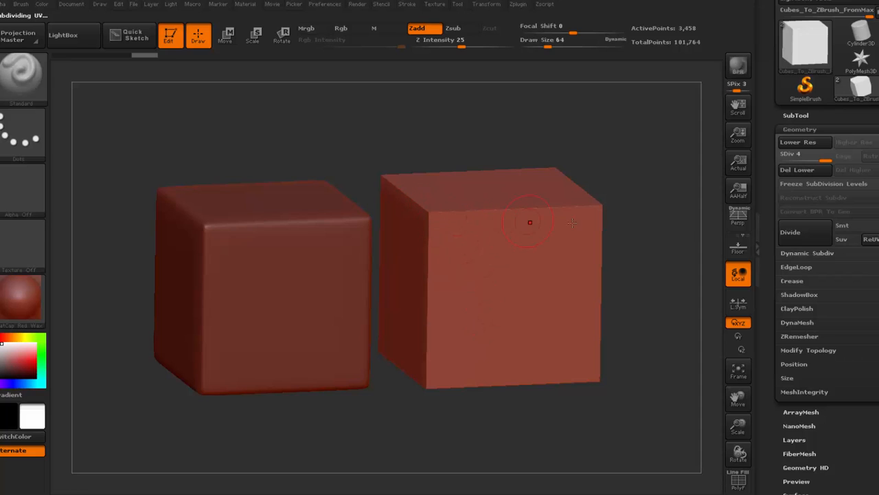
left_click(790, 233)
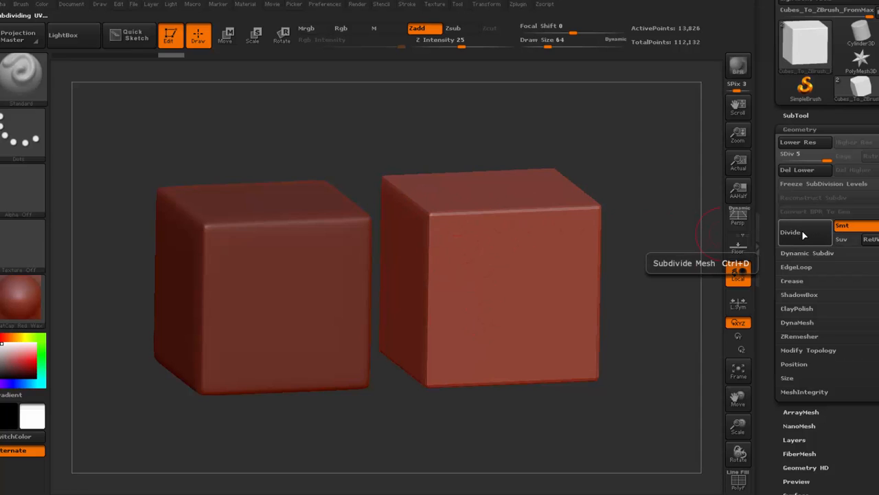
left_click(791, 233)
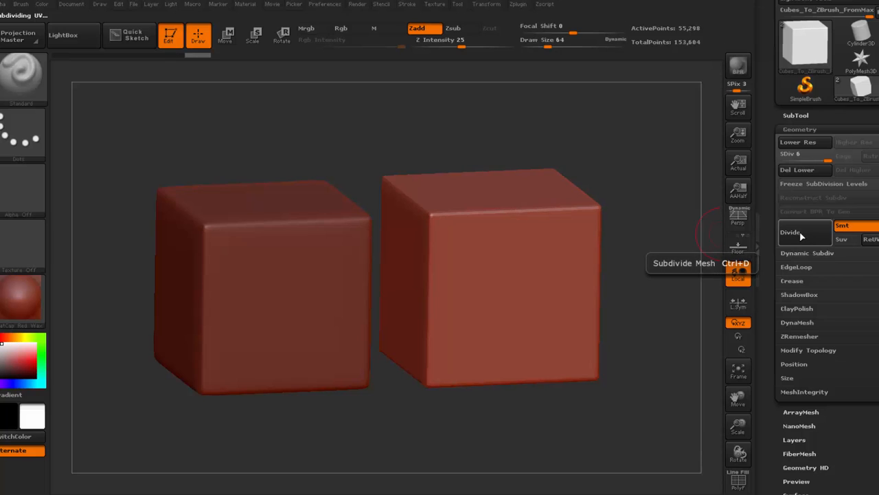
left_click(790, 232)
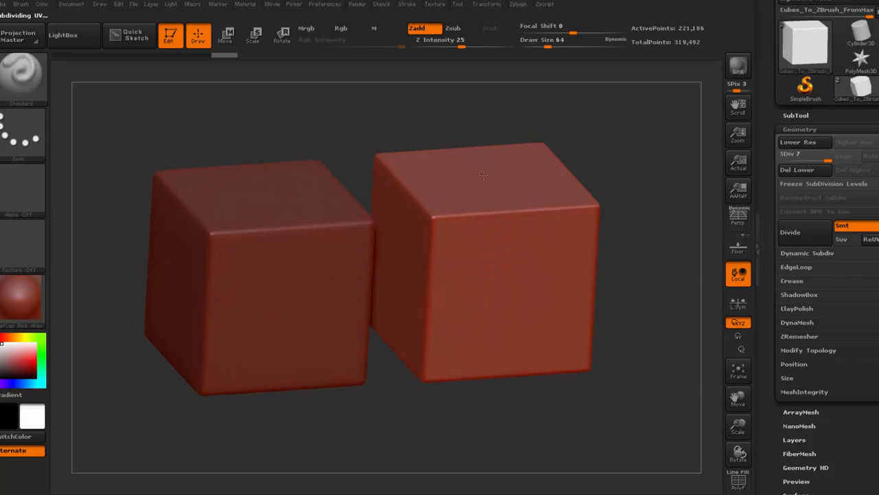
left_click_drag(484, 176, 498, 220)
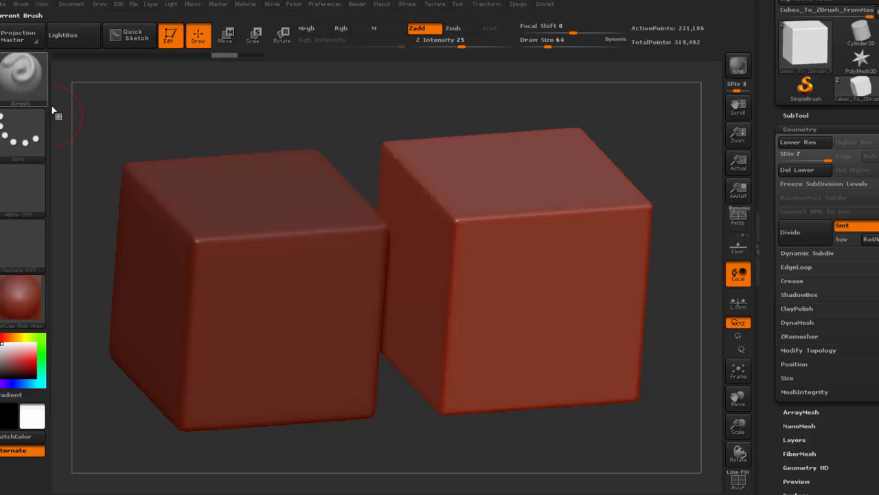
Pick a sculpting brush from the palette and raise a blob on the left cube.
left_click(24, 76)
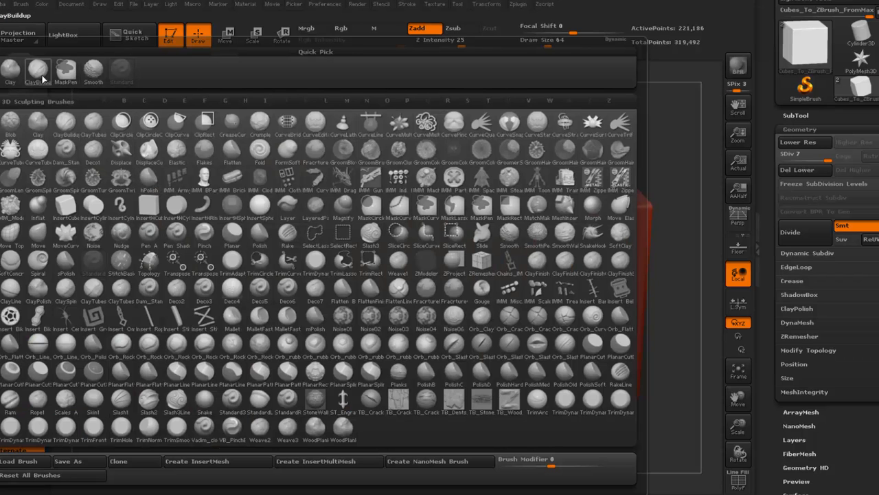
mouse_move(38, 72)
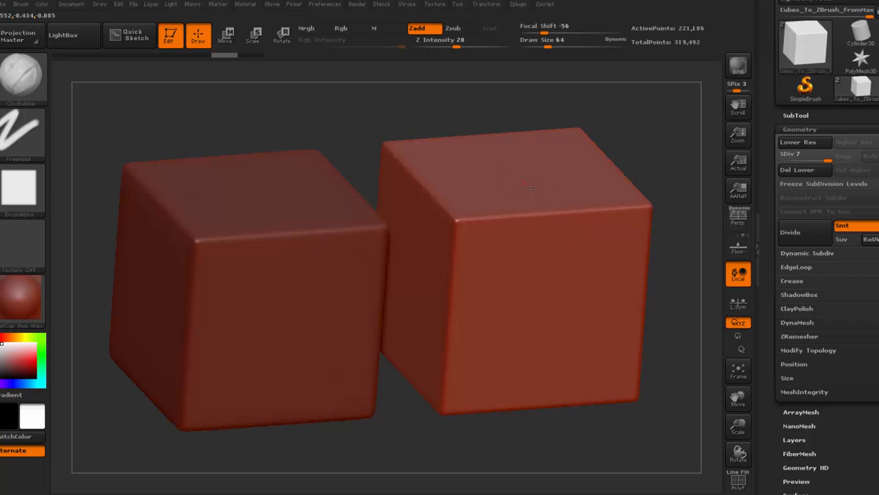
left_click_drag(533, 190, 543, 274)
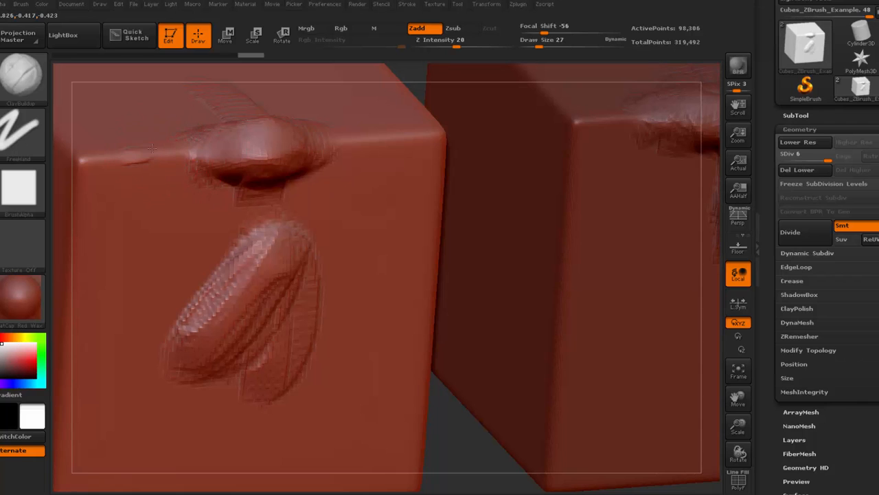
Sculpt a hanging shape and a twisted rope along the left cube's upper front face.
left_click(144, 153)
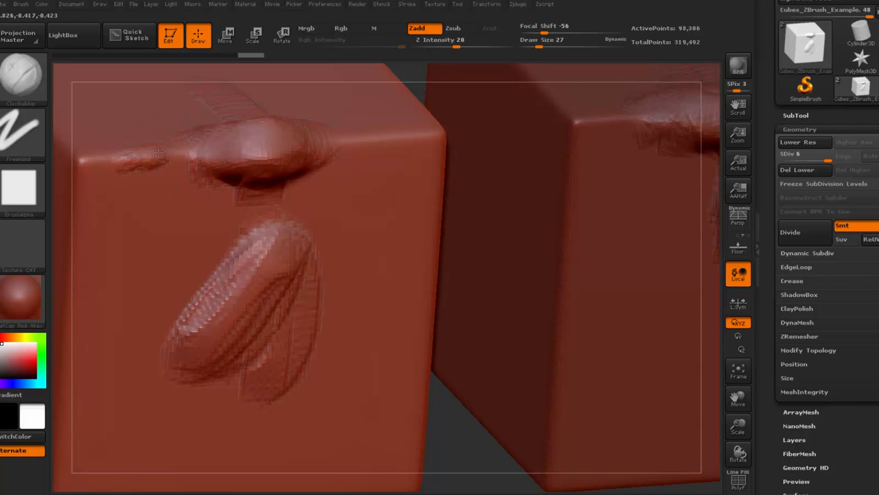
left_click_drag(158, 151, 135, 241)
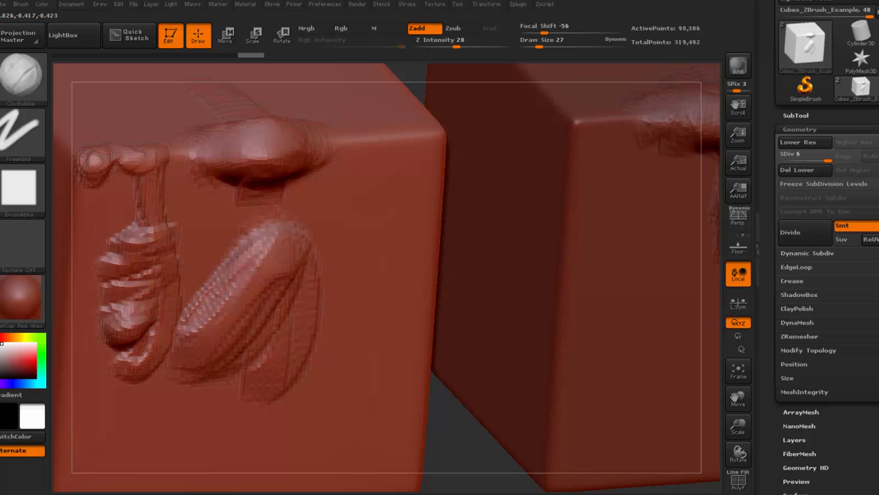
left_click_drag(110, 158, 412, 144)
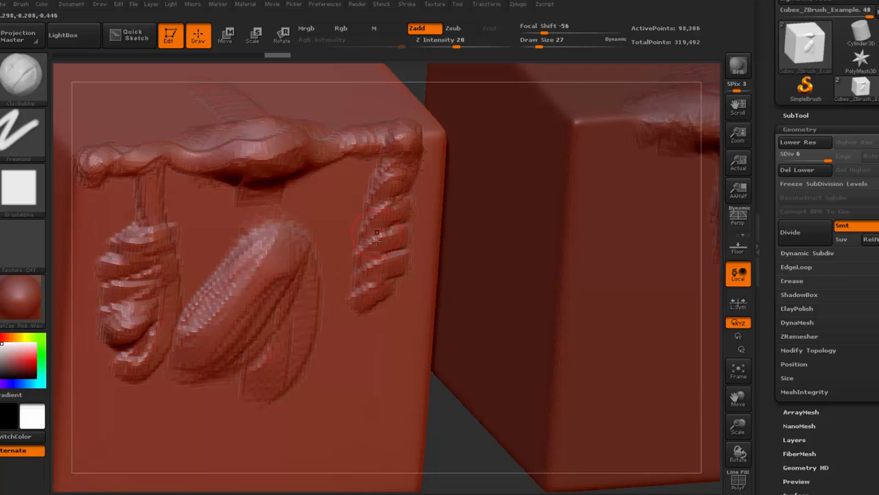
mouse_move(379, 195)
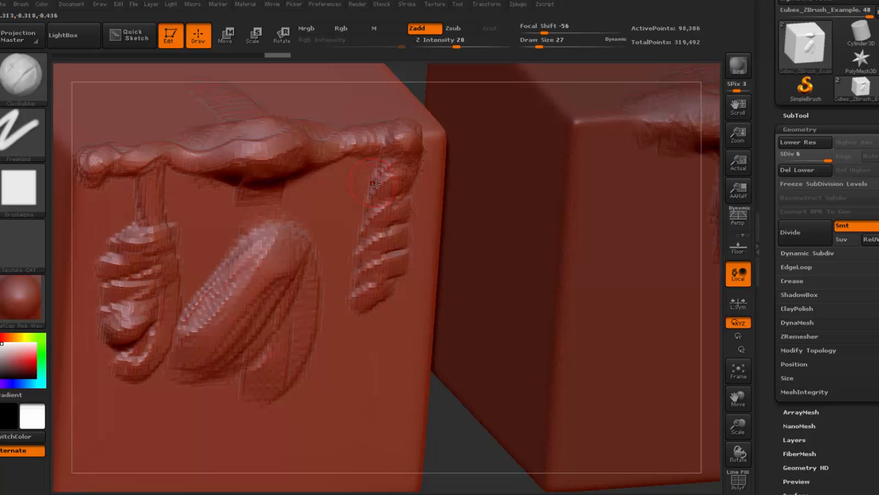
mouse_move(522, 206)
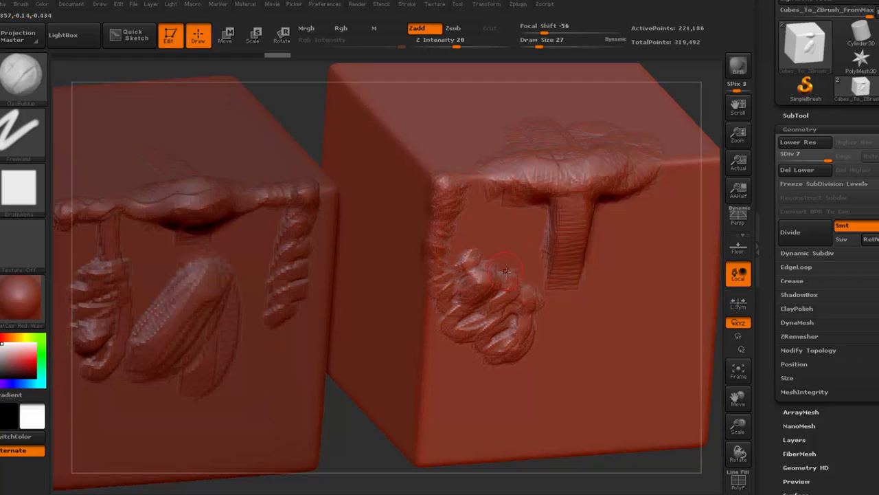
mouse_move(574, 321)
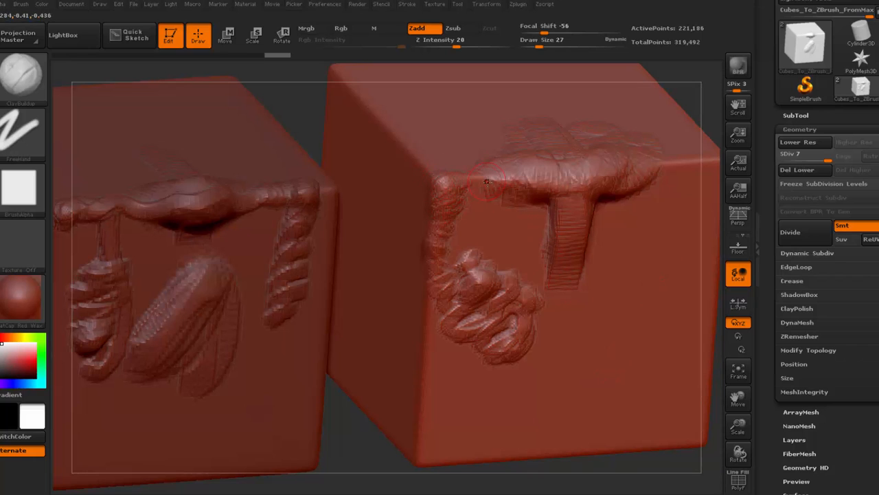
Select the right cube and sculpt a raised ridge with hanging blob on its front.
left_click(341, 27)
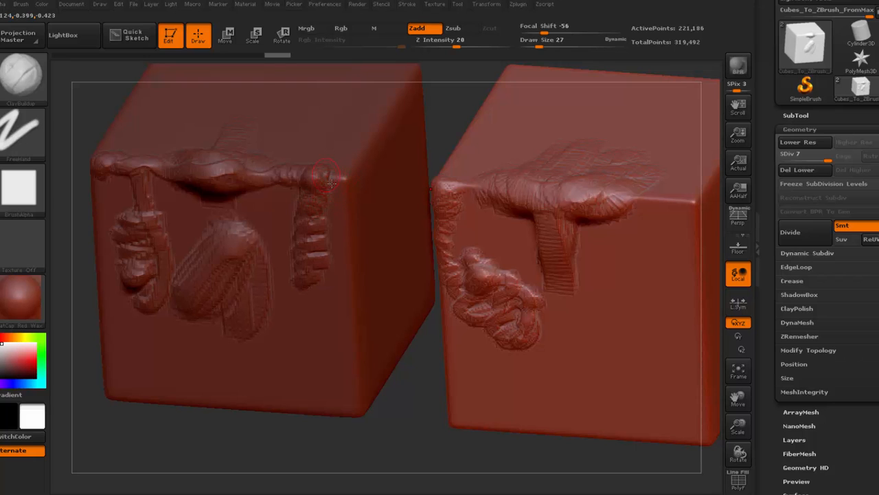
mouse_move(401, 121)
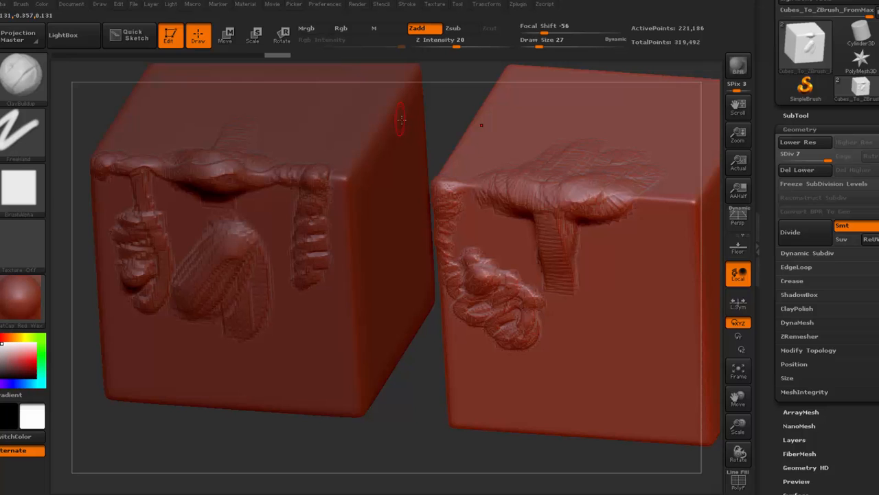
left_click_drag(401, 120, 426, 378)
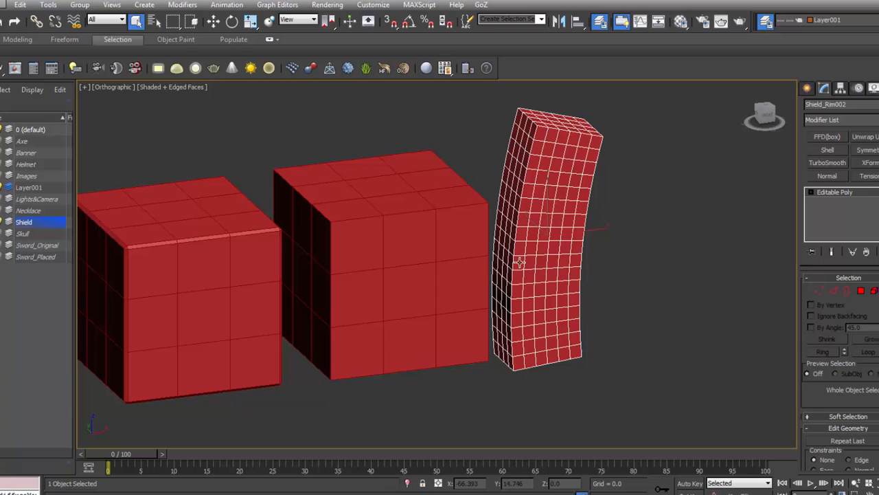
mouse_move(522, 146)
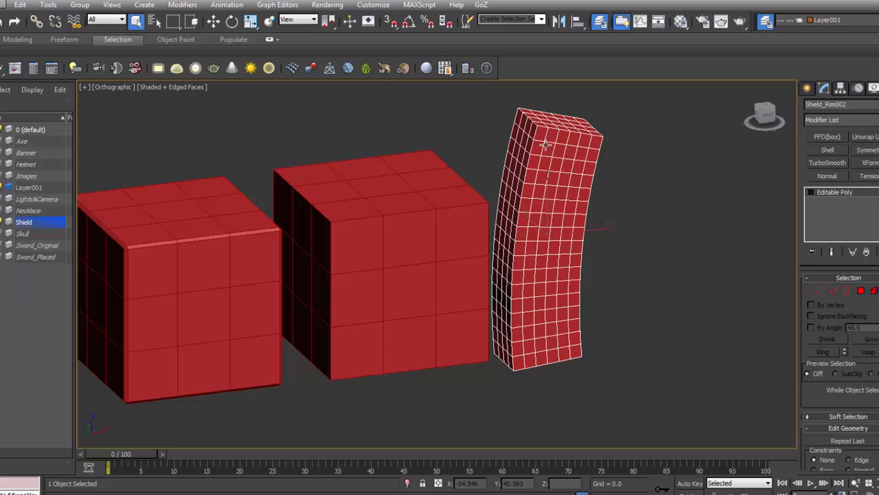
mouse_move(528, 308)
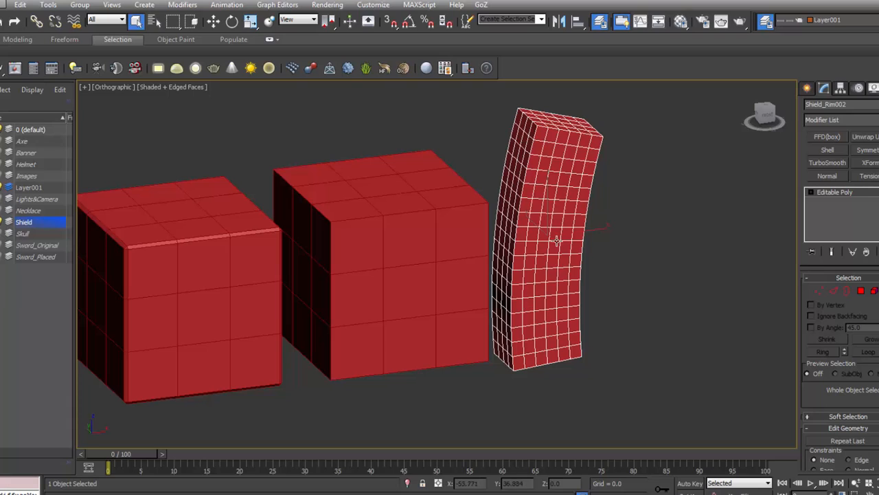
mouse_move(547, 282)
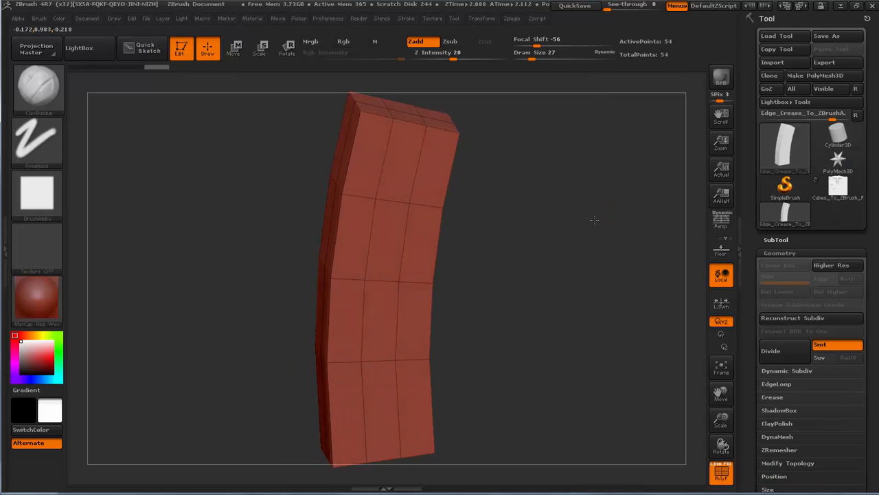
View the Edge_Crease plank tool in ZBrush at its base subdivision level.
left_click(819, 344)
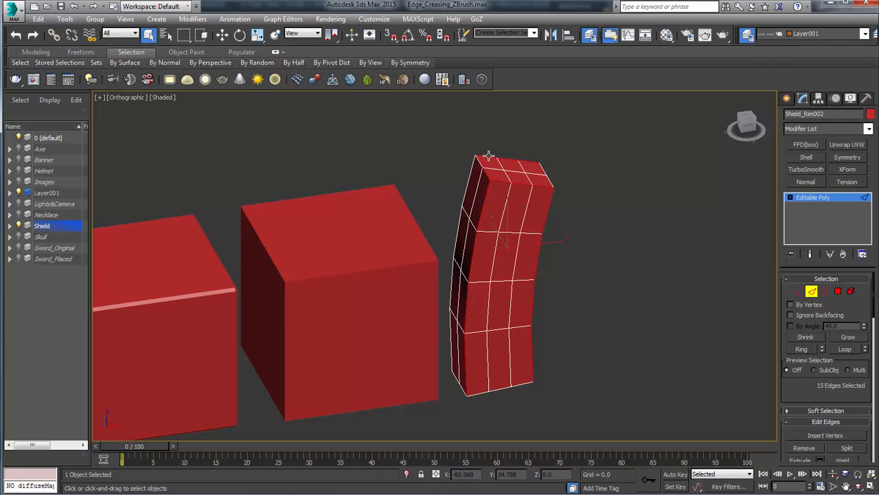
Select the plank's lengthwise edge loops in Editable Poly edge mode.
left_click(481, 165)
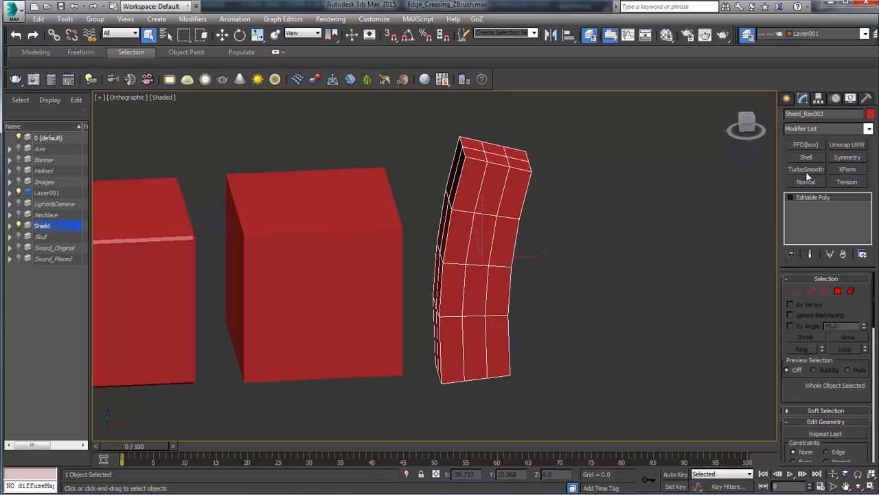
Apply TurboSmooth, add supporting border edges, and reapply it for crisp corners.
left_click(807, 169)
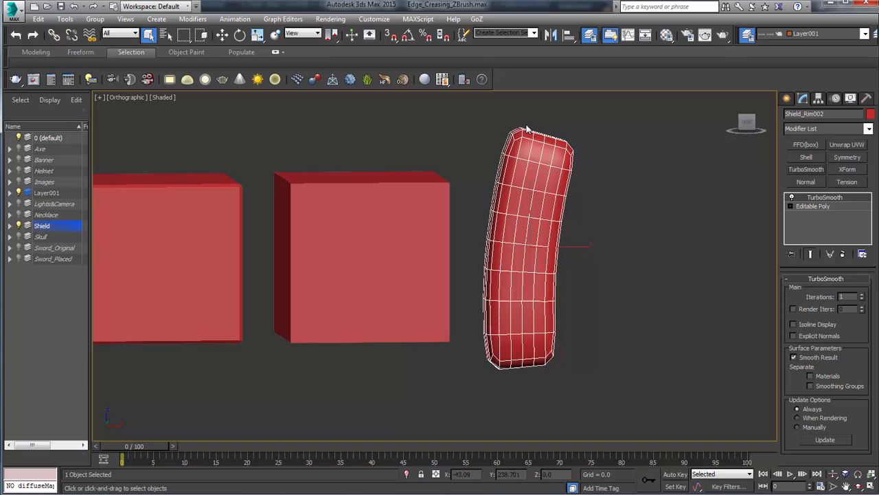
mouse_move(651, 257)
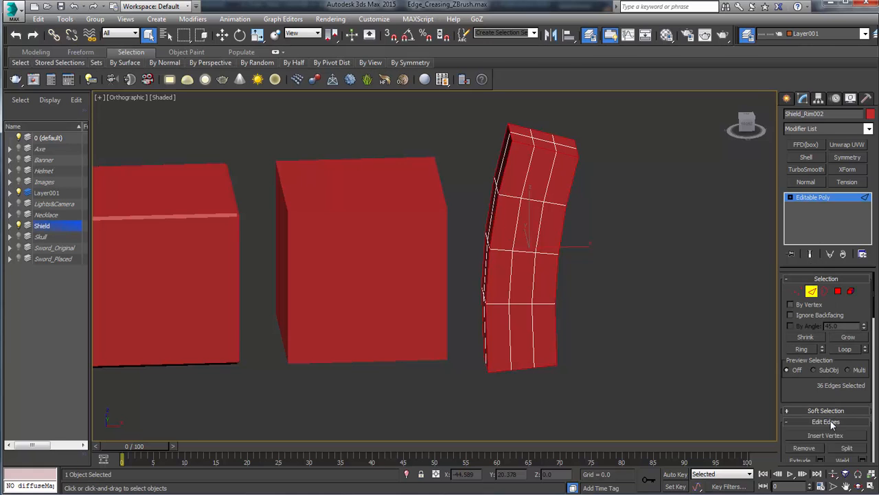
left_click(826, 421)
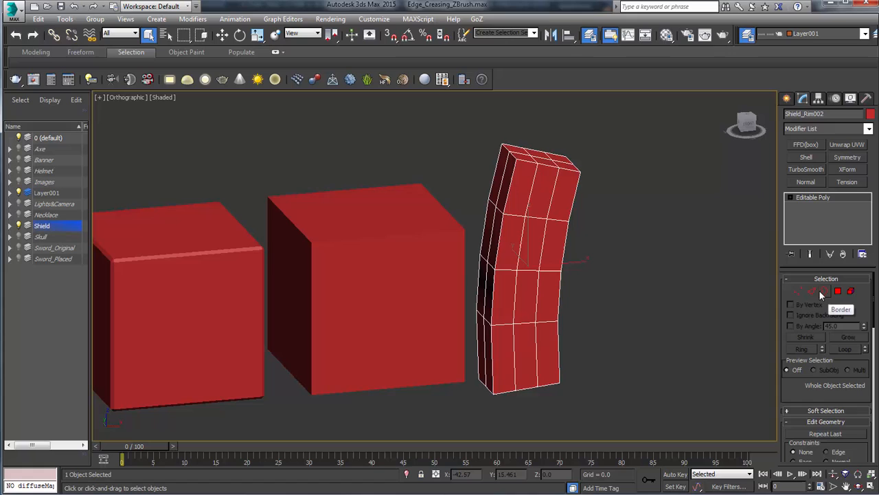
left_click(812, 291)
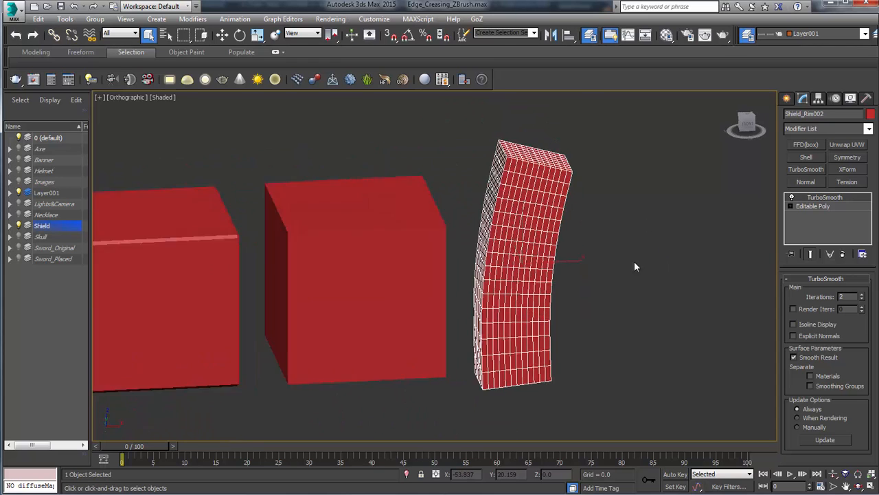
Collapse the TurboSmooth modifier into the plank, confirming the history warning.
right_click(825, 202)
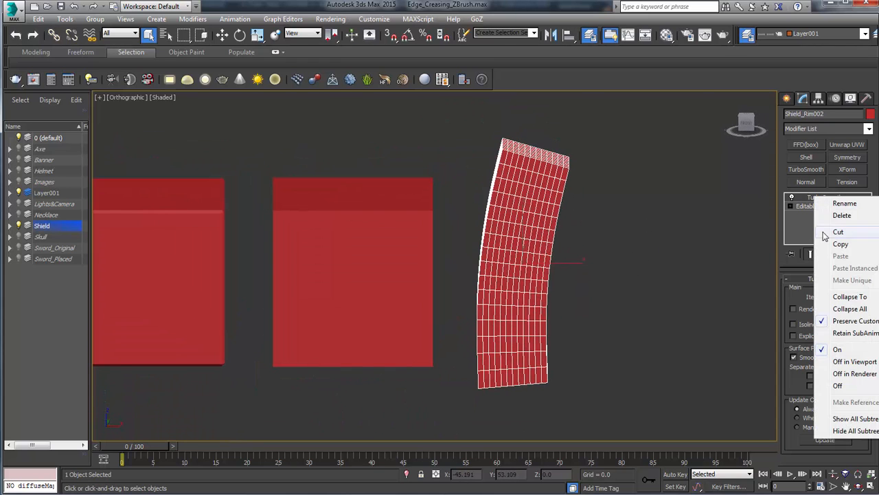
left_click(849, 297)
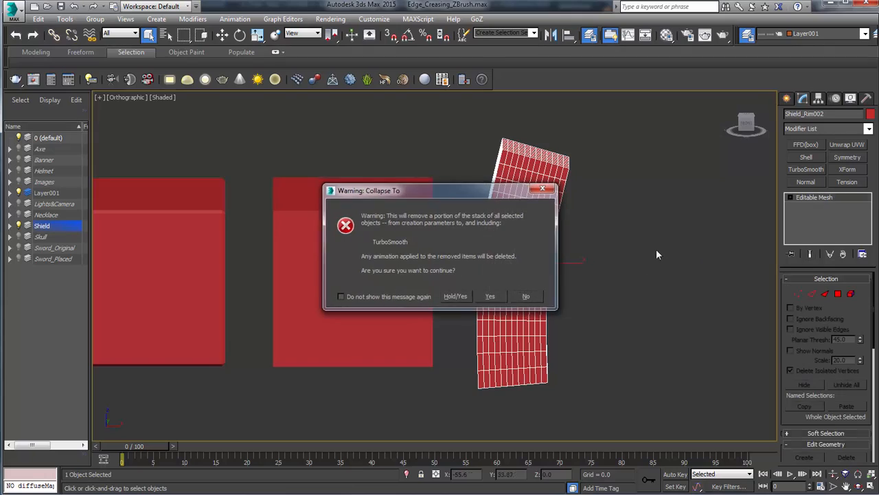
left_click(489, 297)
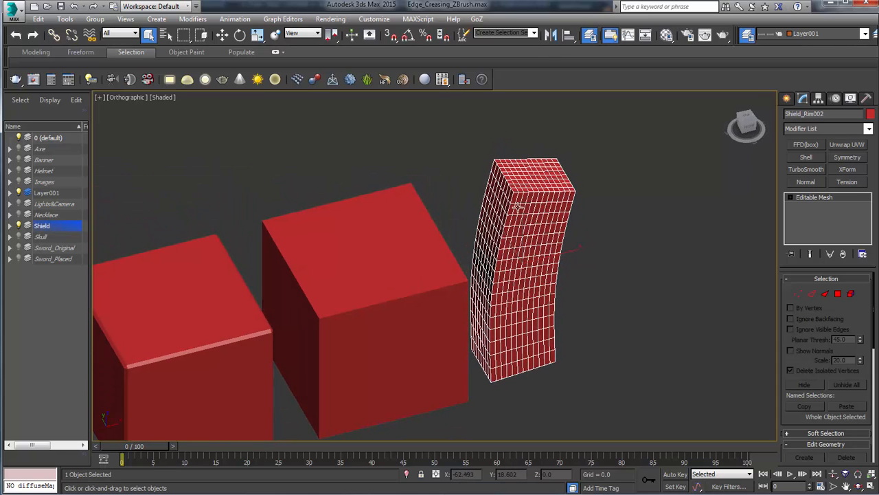
left_click(806, 170)
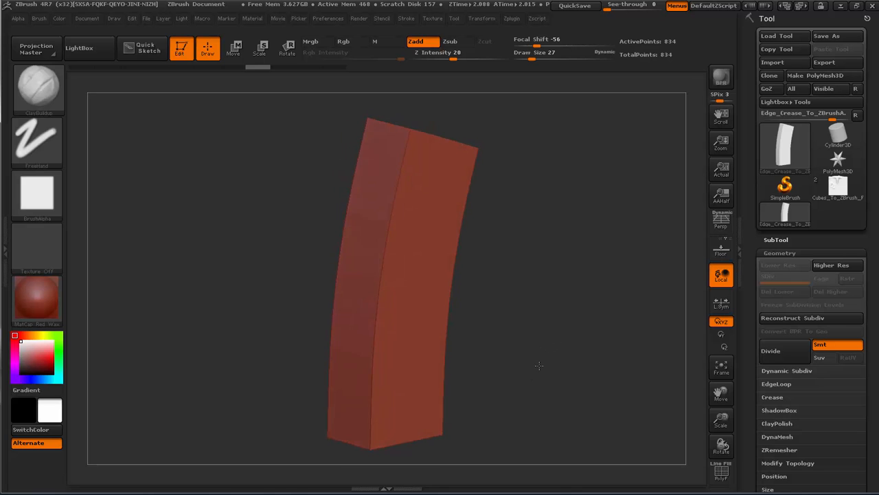
Divide the plank in Geometry and rotate it to inspect the rounded bevels.
left_click(769, 350)
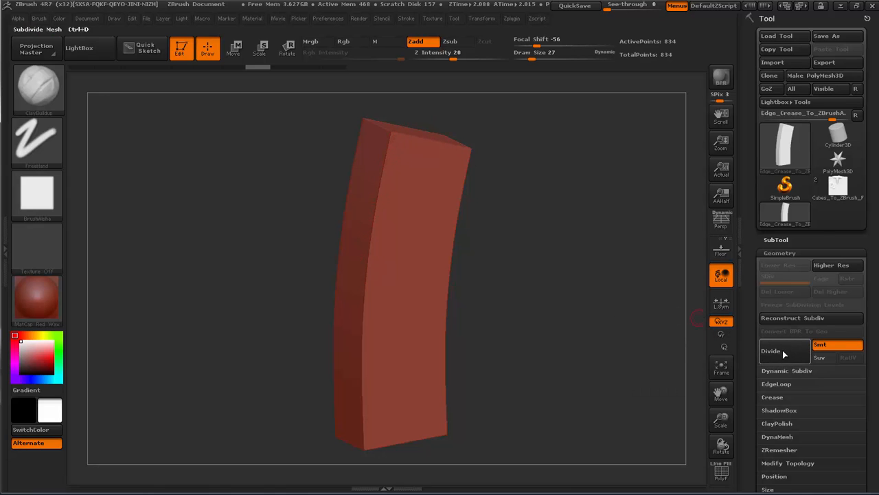
left_click(769, 350)
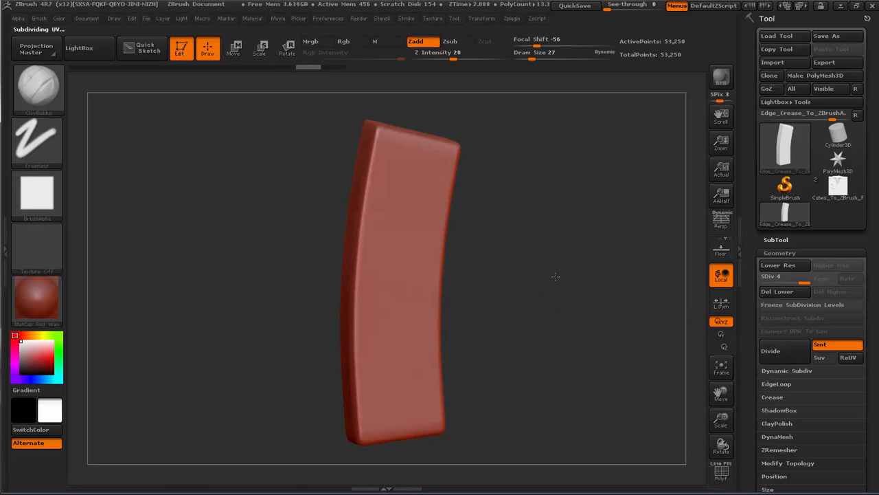
left_click_drag(556, 278, 401, 200)
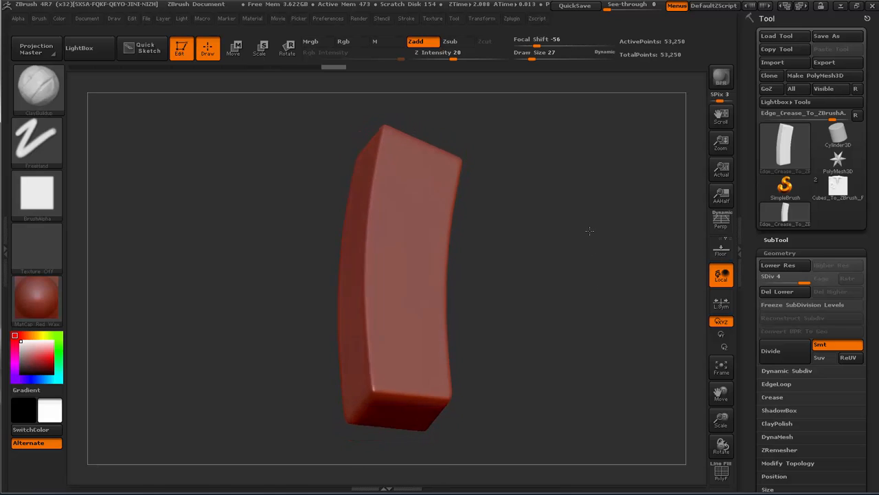
left_click_drag(590, 231, 530, 282)
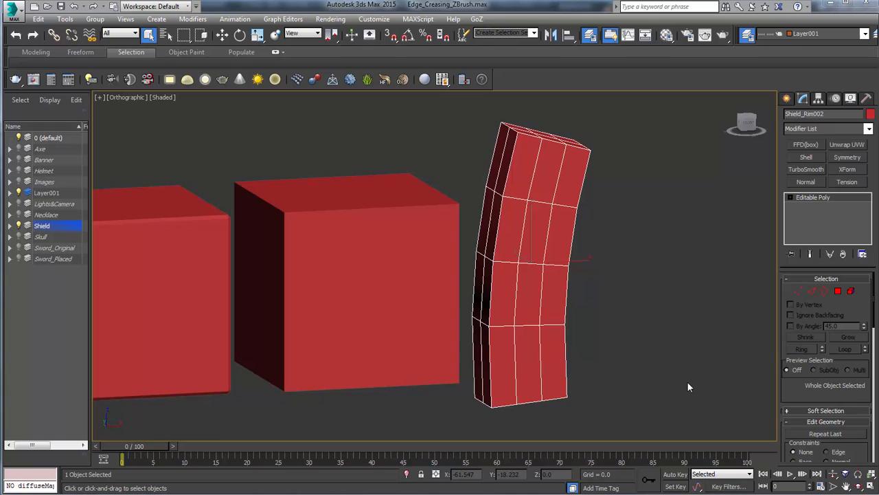
mouse_move(684, 374)
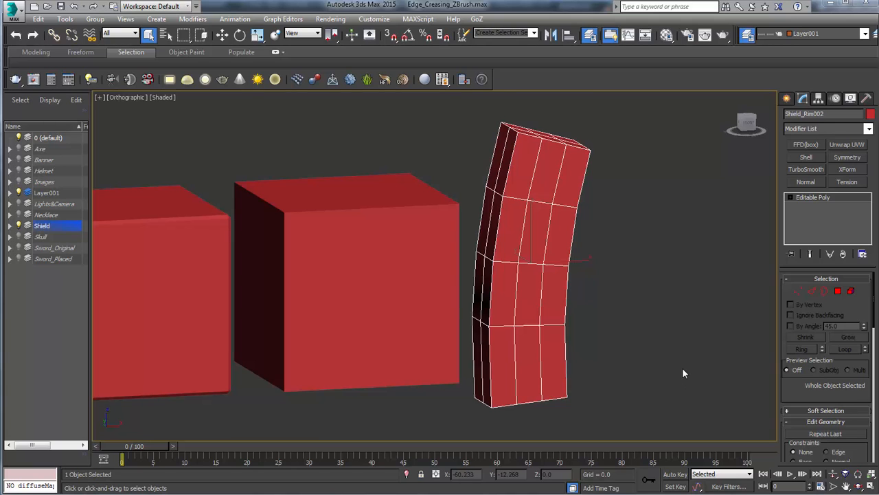
mouse_move(624, 228)
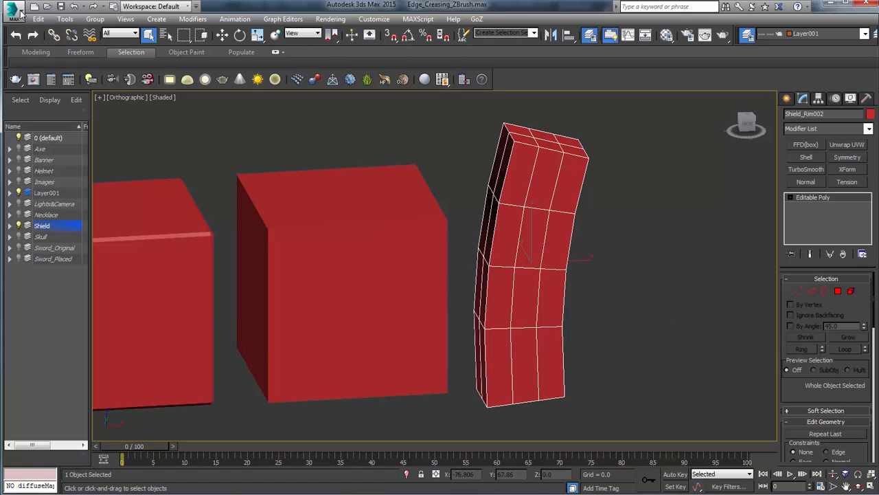
Send the selected Editable Poly shield plank from 3ds Max across to Maya.
left_click(14, 12)
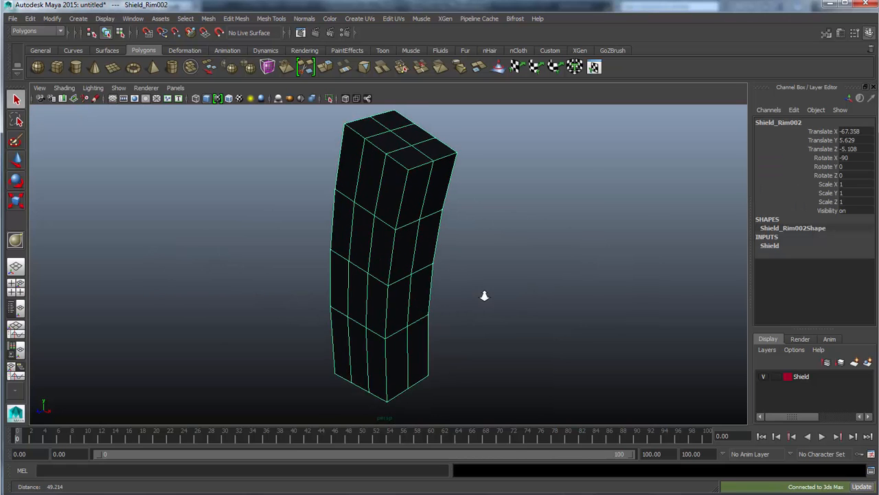
Bring up the edge marking menu on the plank's top face to crease its edges.
left_click_drag(484, 296, 487, 255)
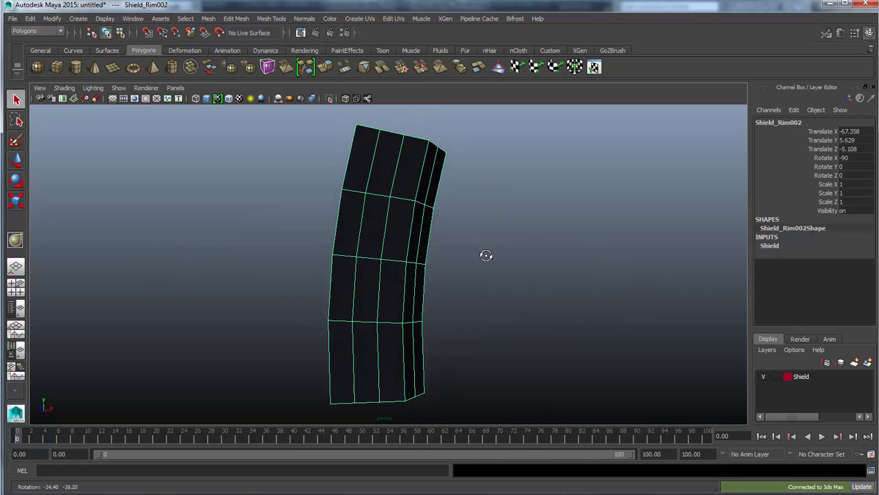
left_click_drag(486, 256, 462, 261)
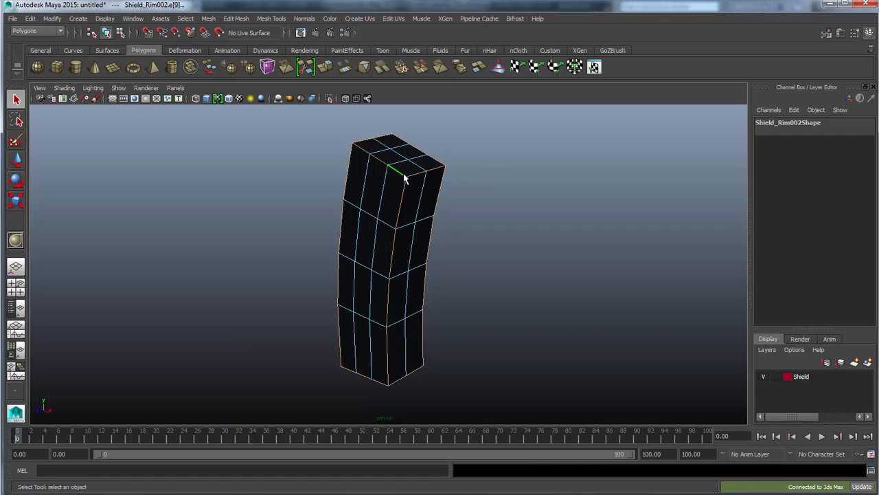
right_click(404, 178)
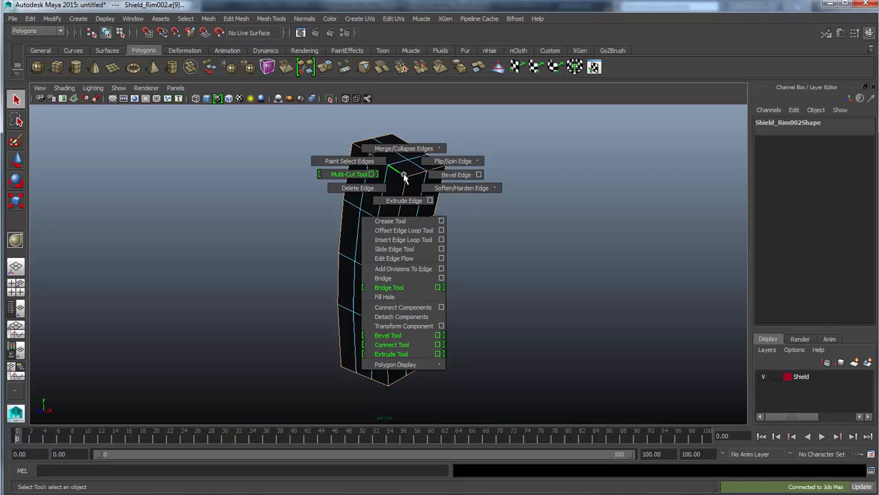
mouse_move(404, 220)
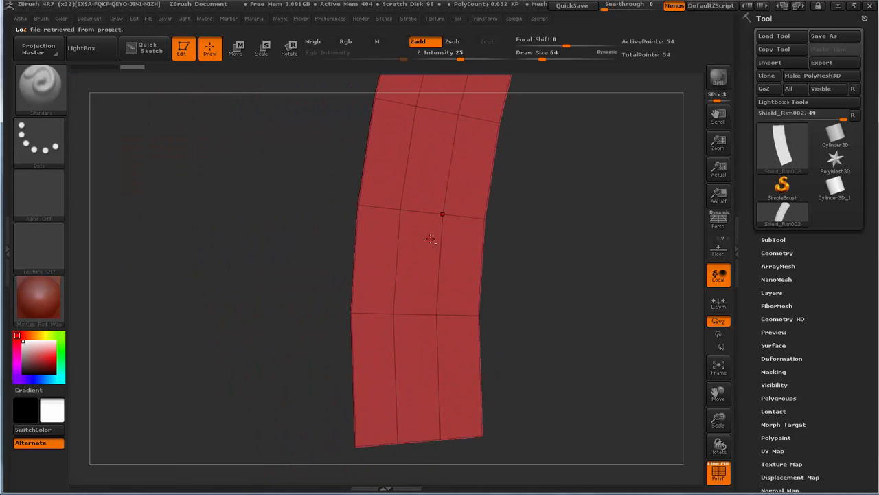
In Tool > Geometry, divide the creased plank twice while its edges stay crisp.
left_click_drag(428, 241, 505, 268)
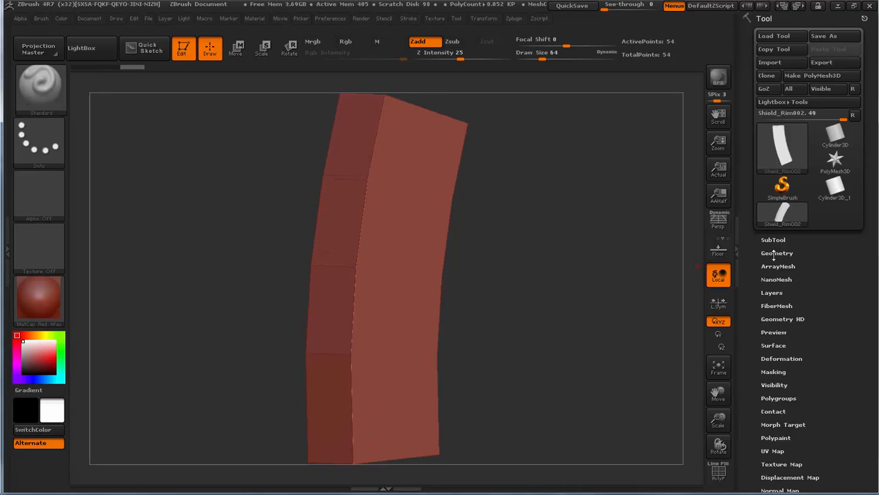
left_click(778, 253)
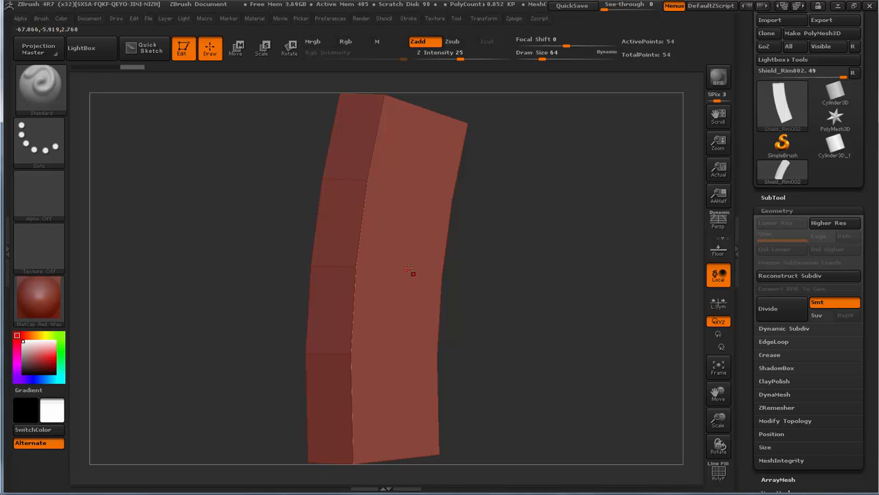
mouse_move(514, 311)
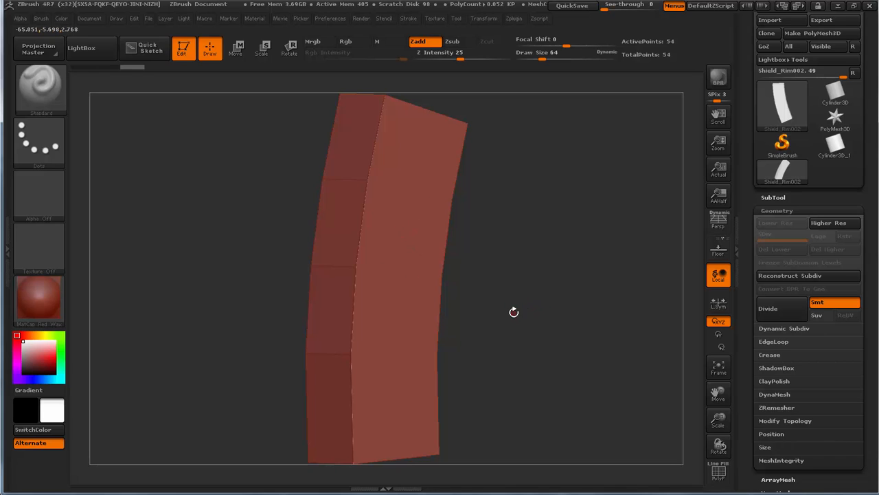
mouse_move(518, 348)
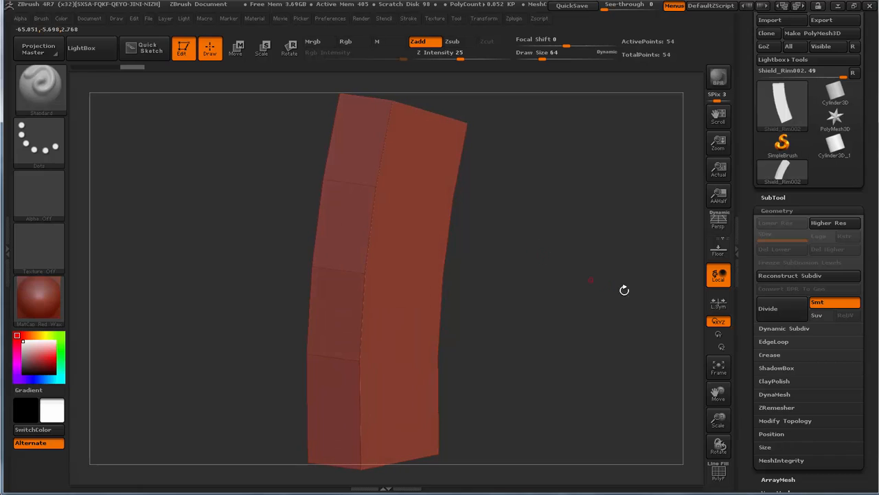
left_click(766, 307)
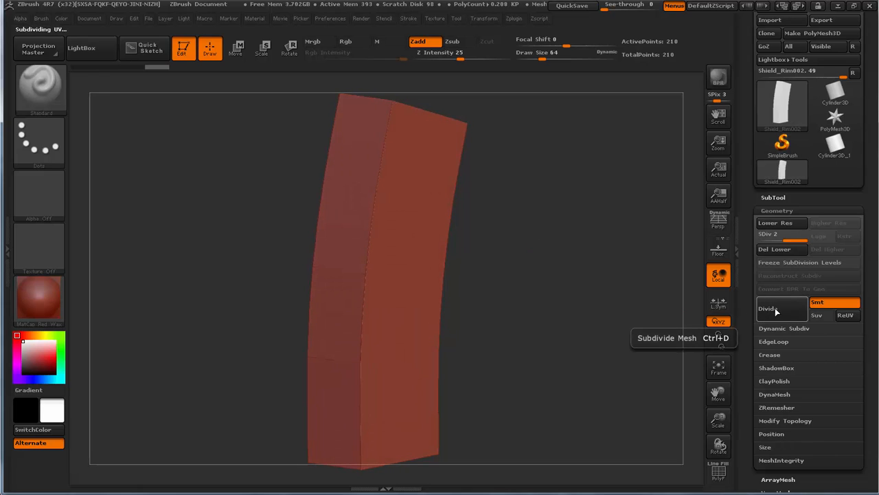
left_click(778, 308)
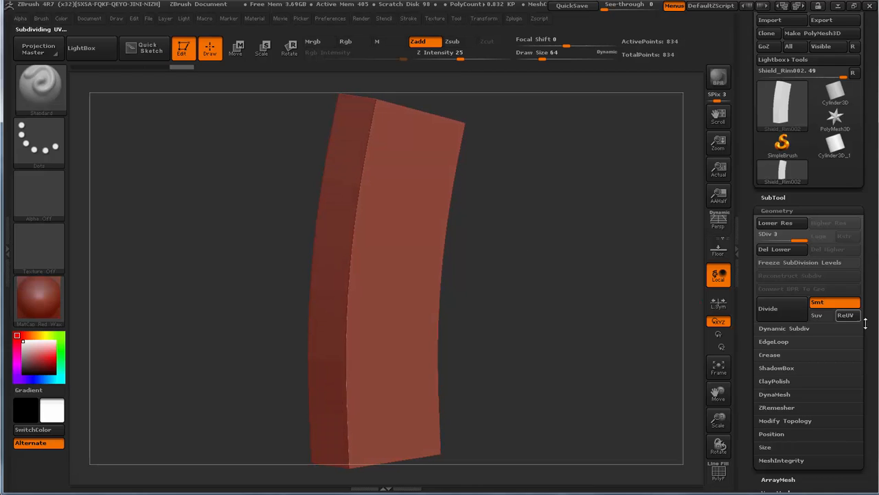
mouse_move(780, 307)
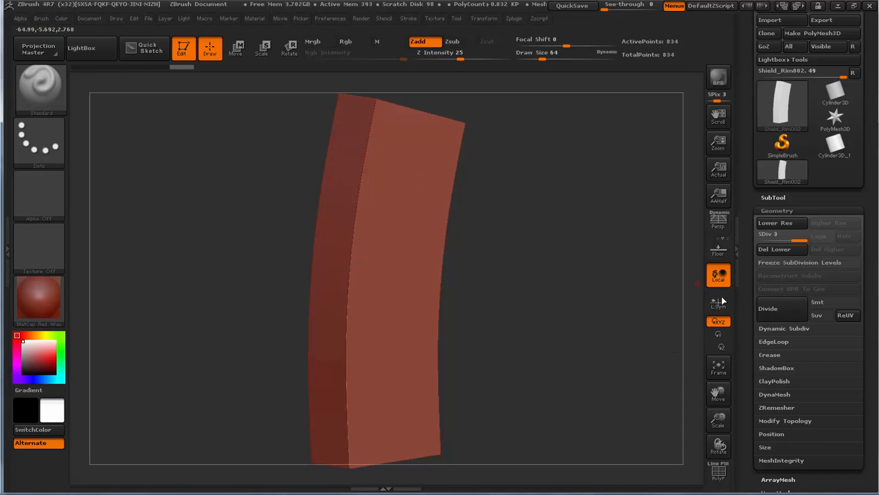
mouse_move(827, 302)
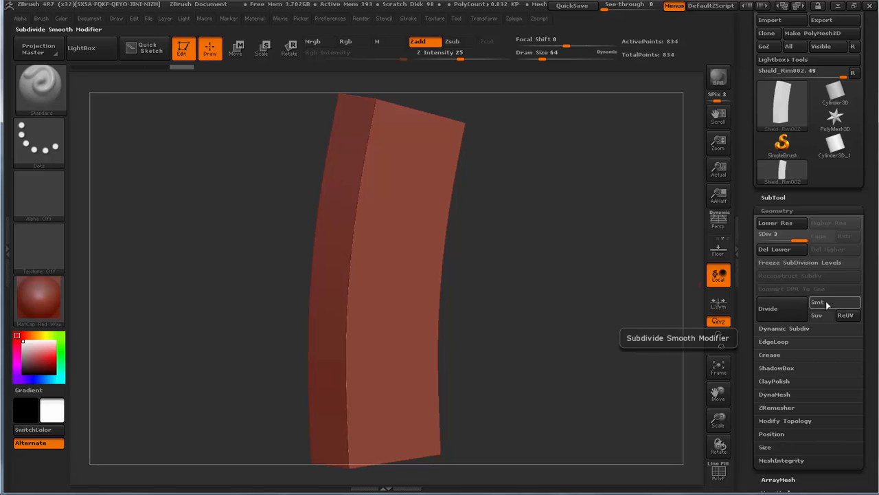
Toggle the Smt smoothing option and divide the plank further up to four levels.
left_click(768, 308)
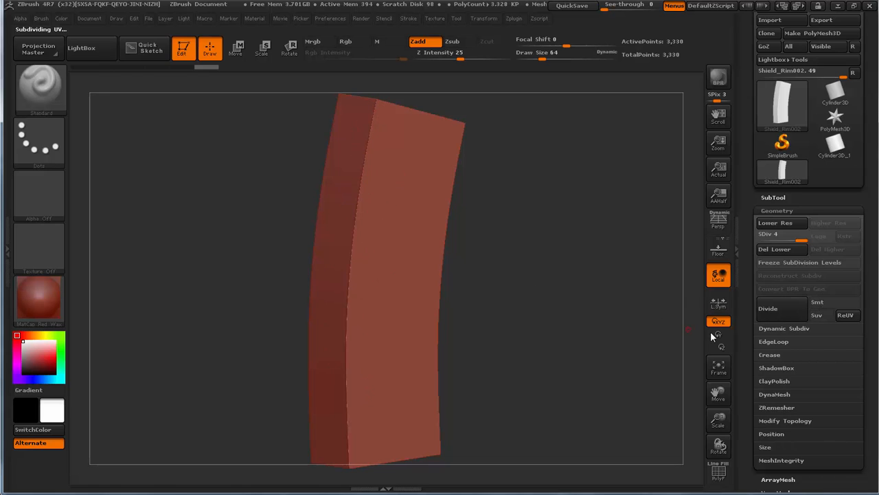
left_click(770, 355)
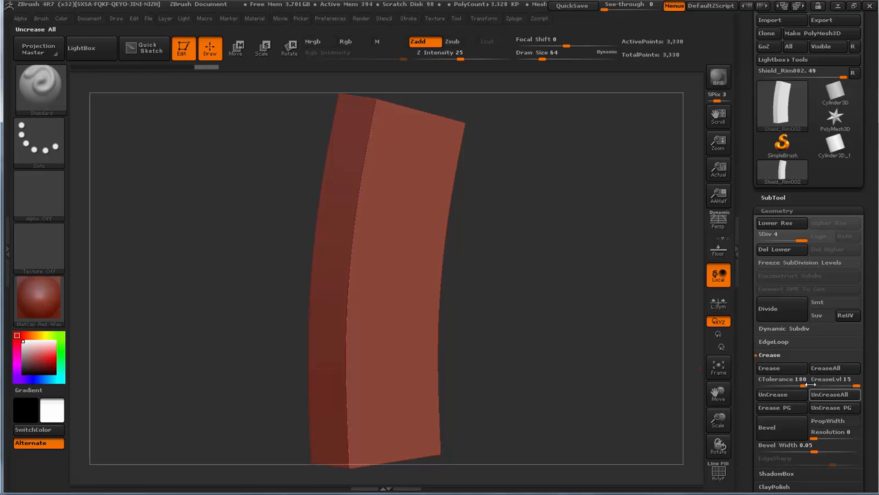
mouse_move(833, 393)
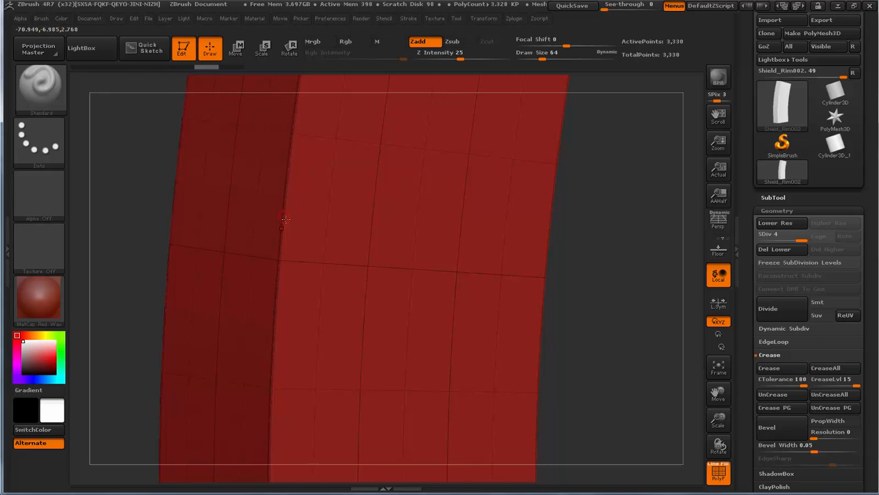
left_click(834, 393)
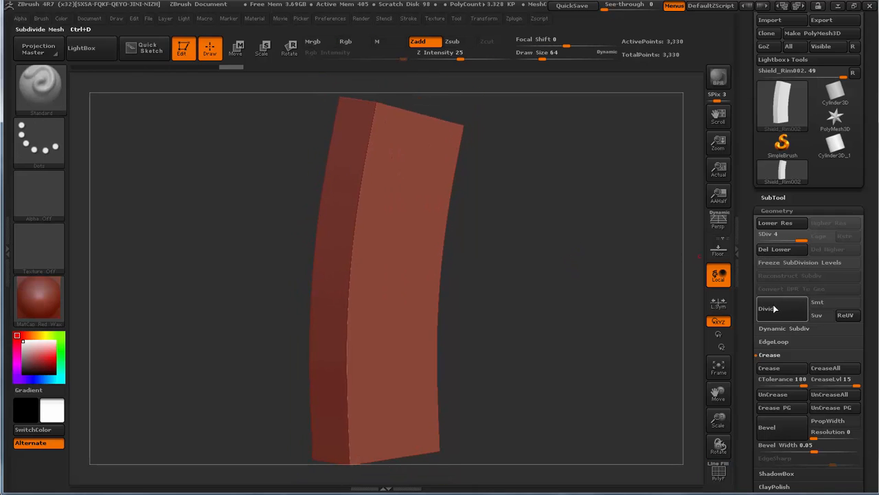
Divide the uncreased plank with Smt on so its hard edges round off to soft bevels.
left_click(768, 308)
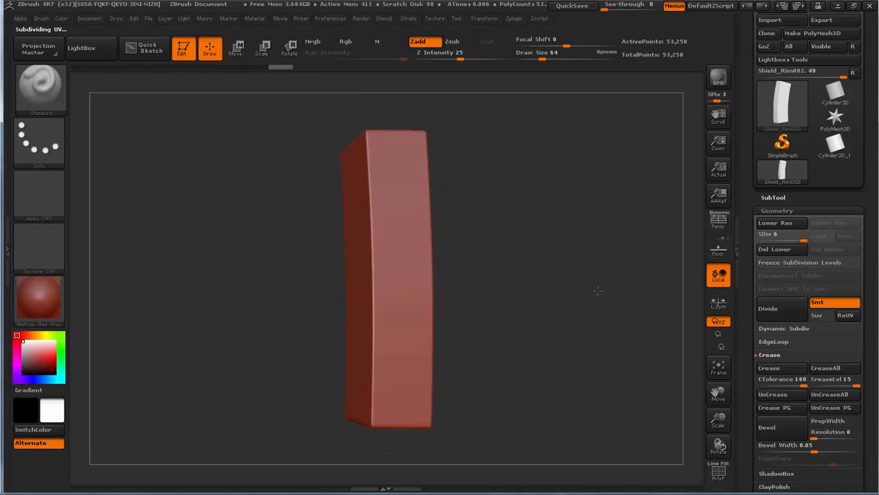
left_click_drag(598, 291, 547, 294)
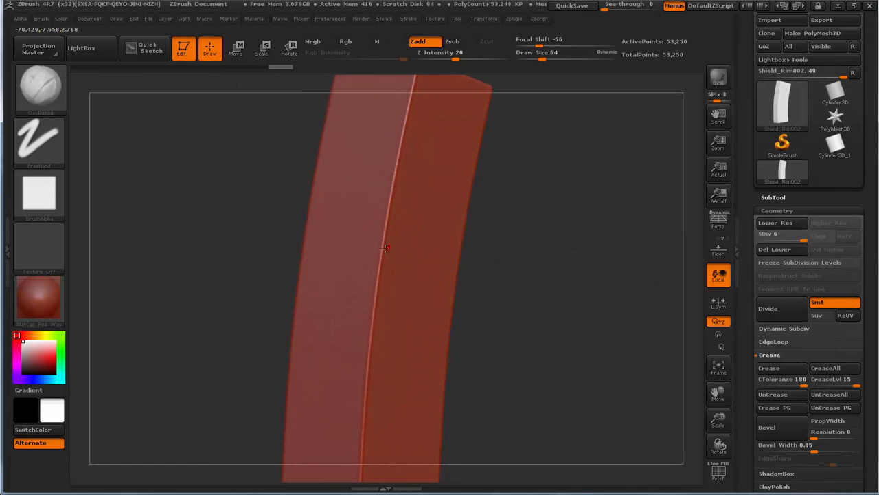
Enlarge the Draw Size and sculpt a pointed blob and rounded bumps on the plank's front.
left_click_drag(385, 248, 371, 259)
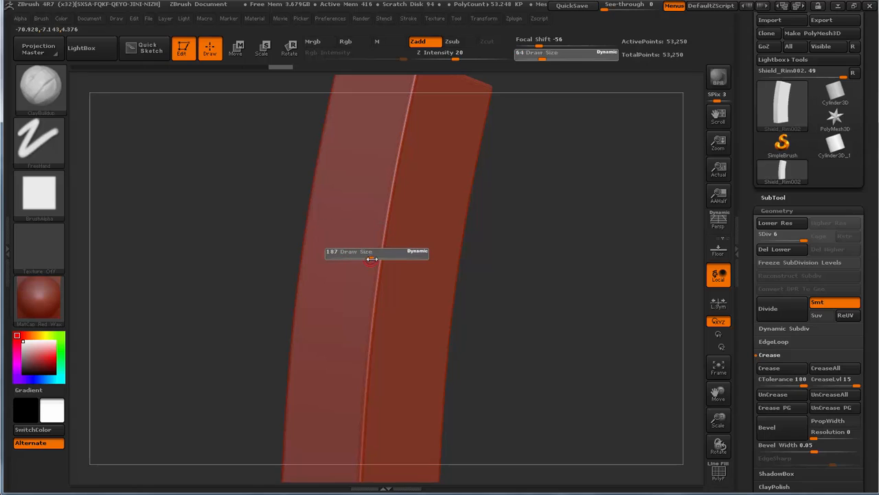
left_click_drag(371, 258, 385, 258)
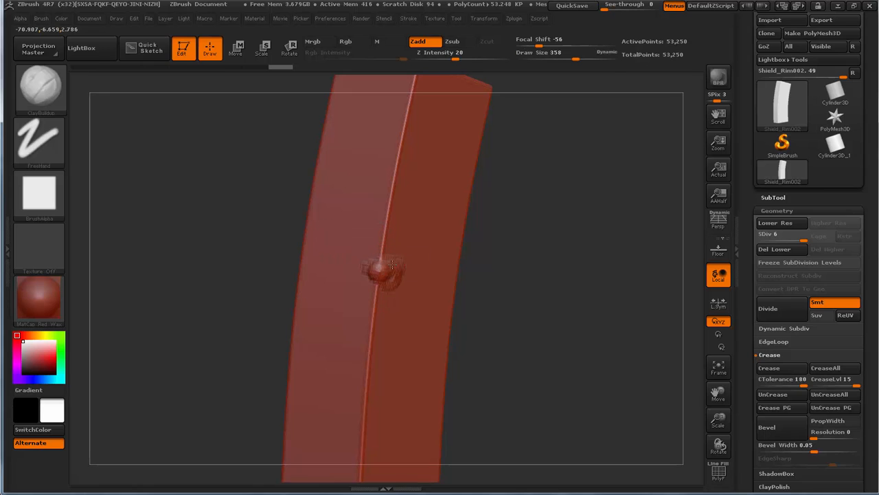
left_click_drag(392, 268, 350, 258)
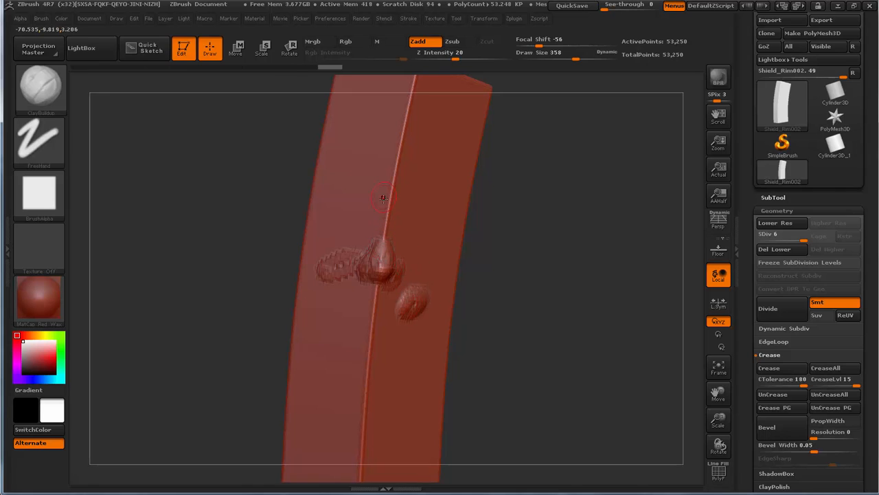
left_click_drag(384, 197, 374, 302)
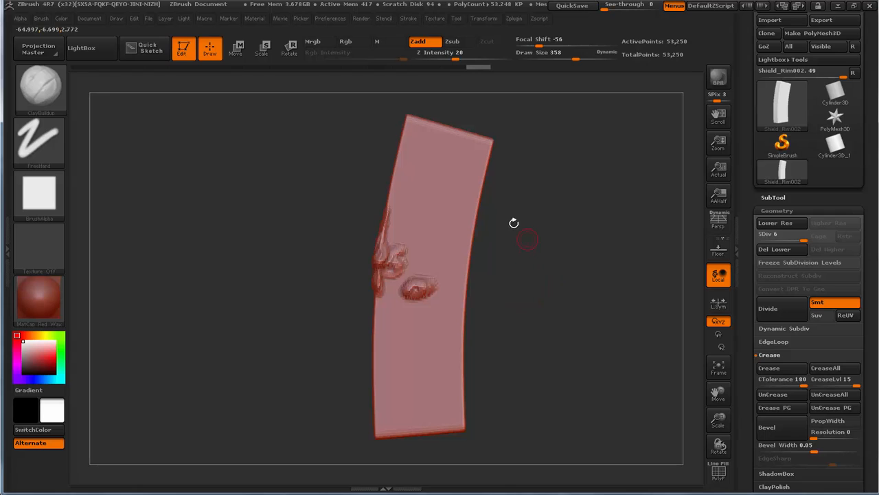
left_click_drag(514, 223, 481, 226)
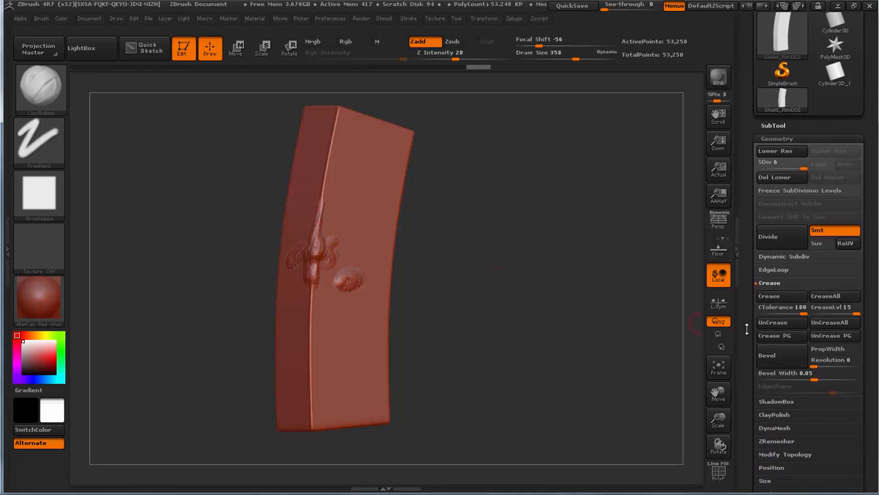
mouse_move(775, 335)
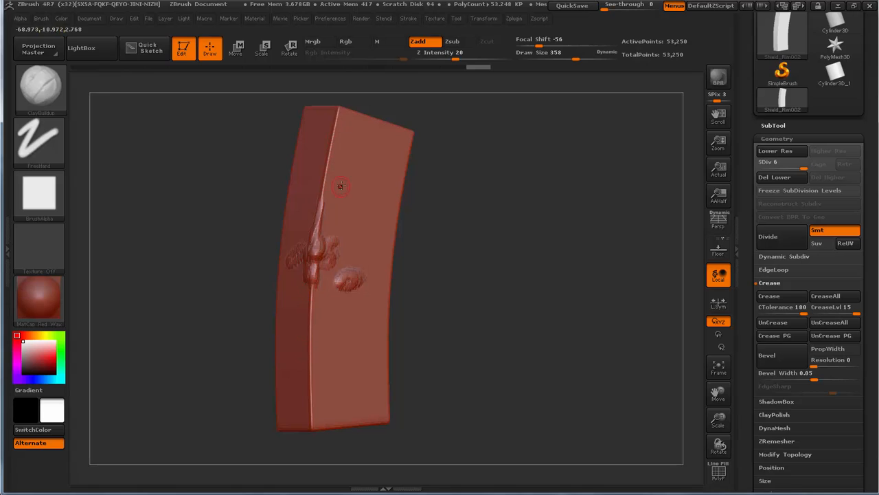
mouse_move(475, 264)
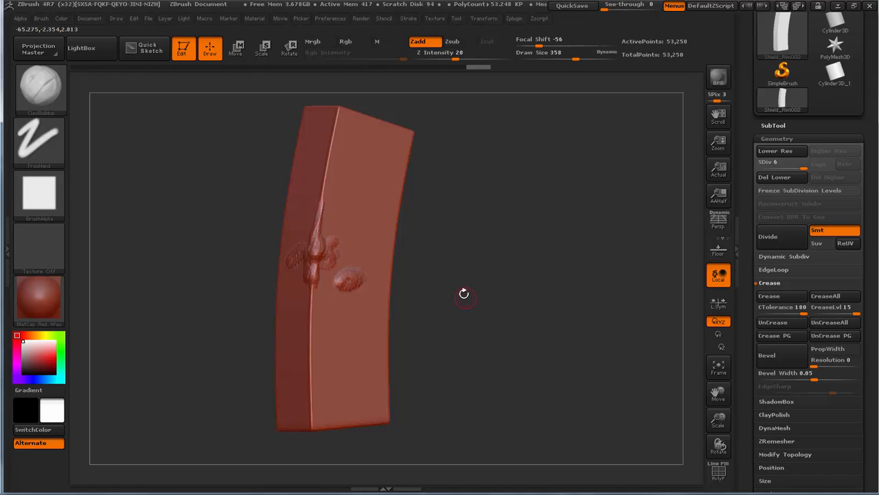
mouse_move(451, 279)
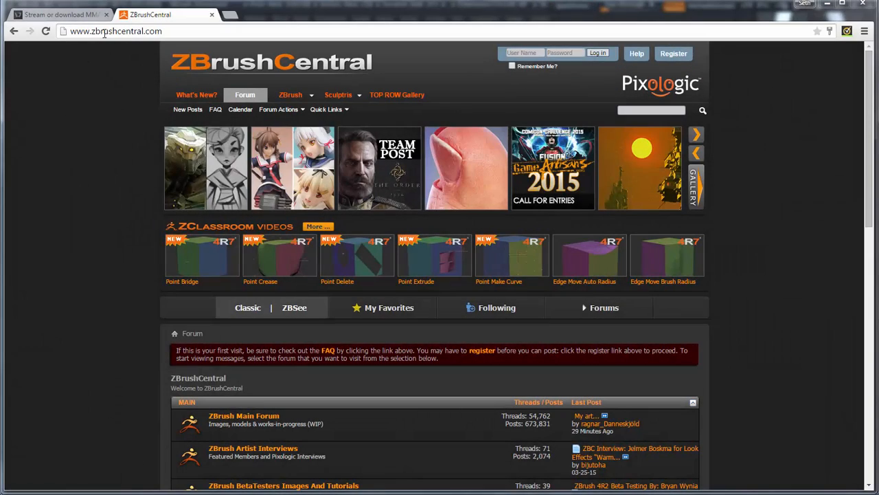
Go from the ZBrushCentral home page into the Top Row Gallery and browse down its thumbnails.
left_click(115, 30)
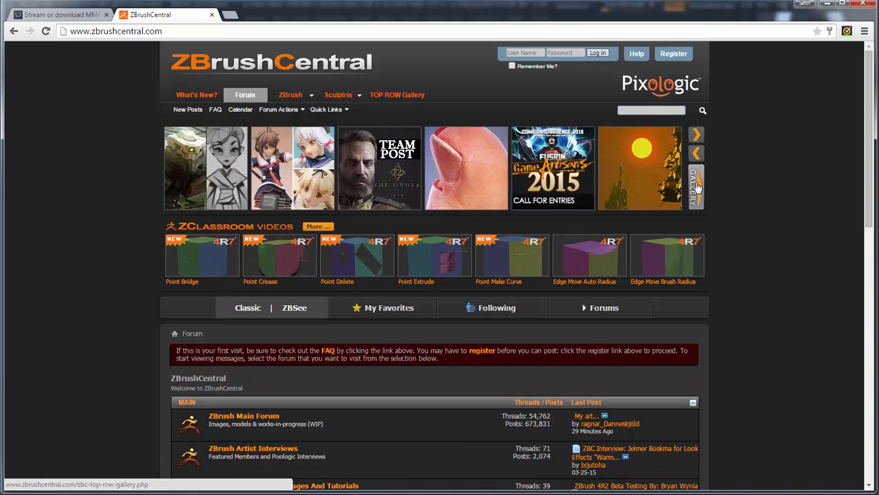
left_click(695, 187)
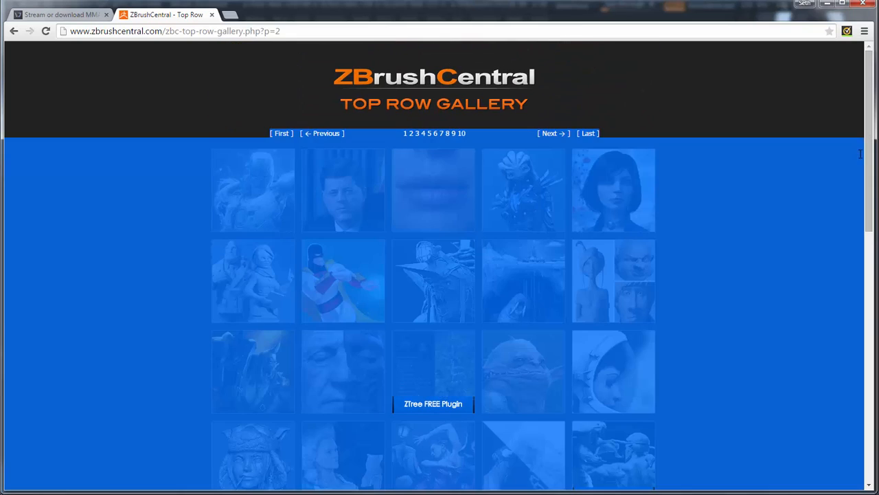
scroll("down", 3)
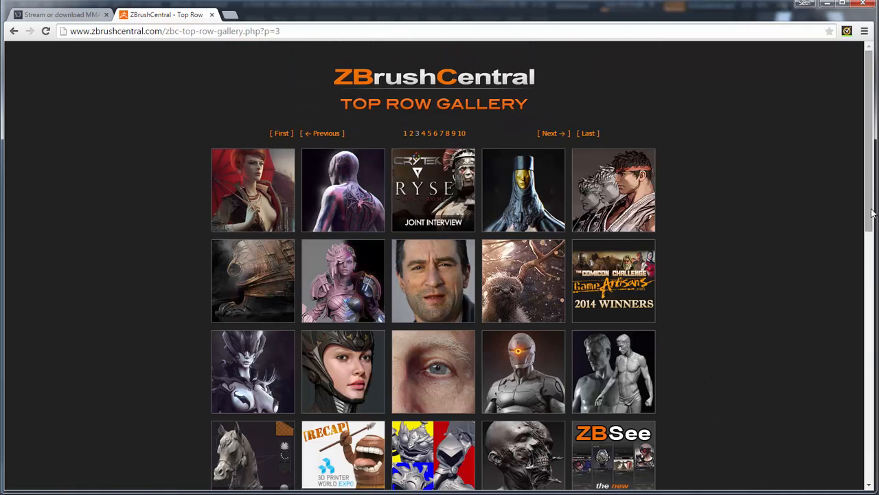
scroll("down", 3)
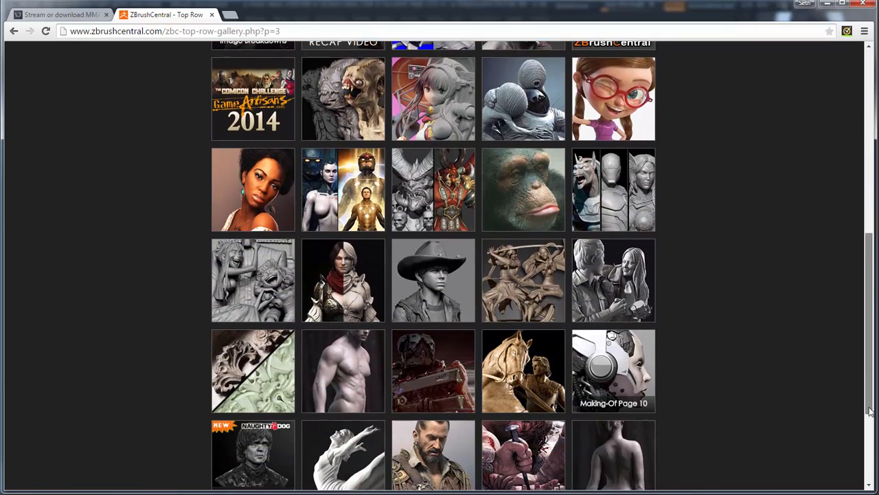
scroll("down", 3)
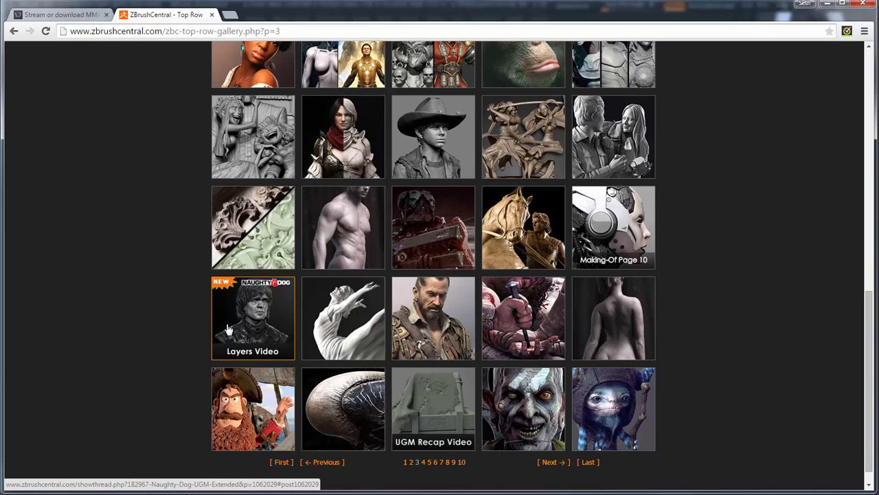
Open the Naughty Dog UGM thread from the gallery thumbnail.
left_click(253, 319)
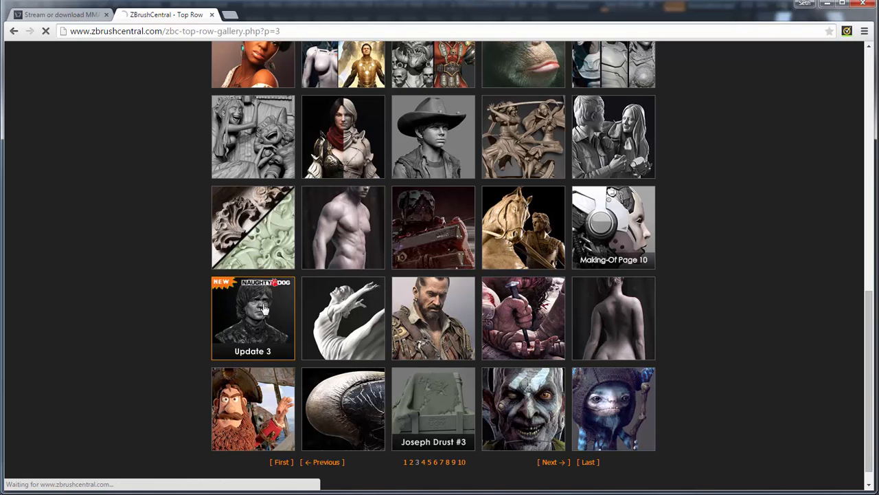
left_click(253, 317)
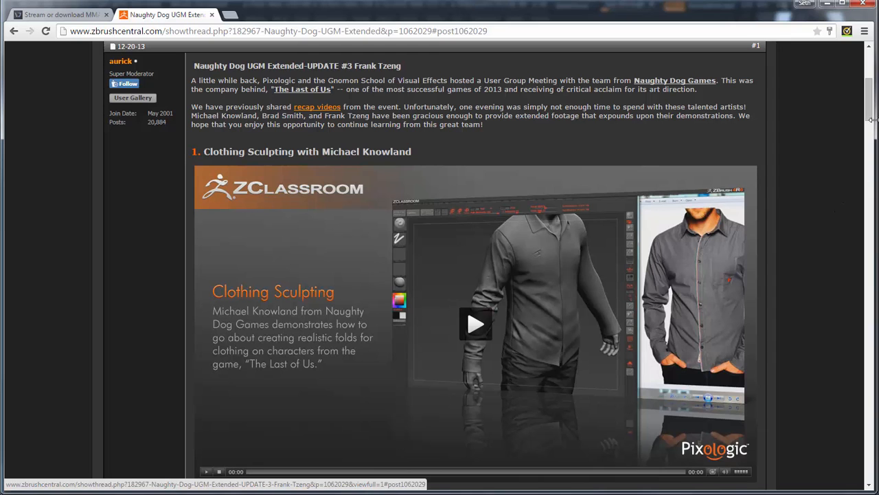
Scroll the thread past Environment Sculpting Part 2 (Insert Mesh, Creasing, Panel Loops) to the Sculpting with Layers video.
scroll("down", 3)
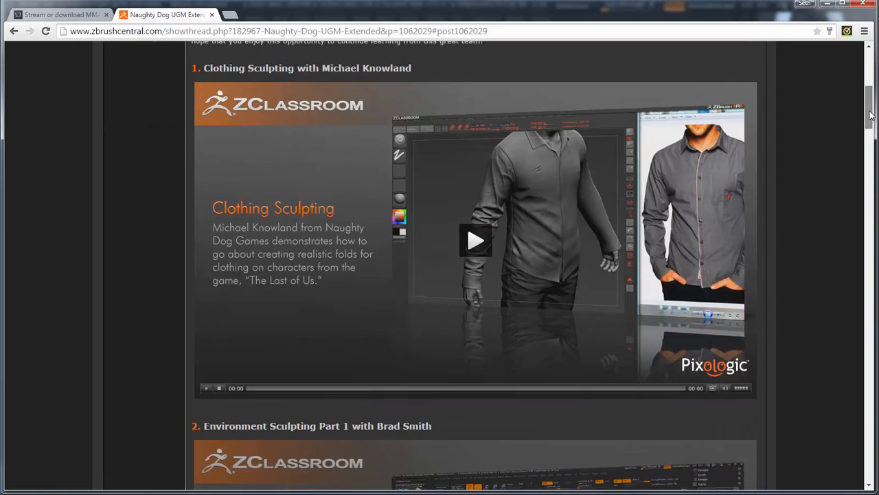
scroll("down", 3)
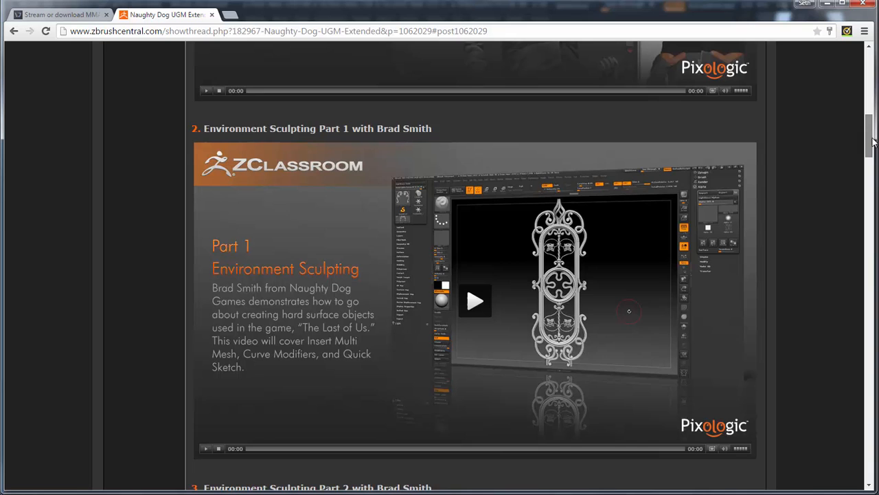
scroll("down", 3)
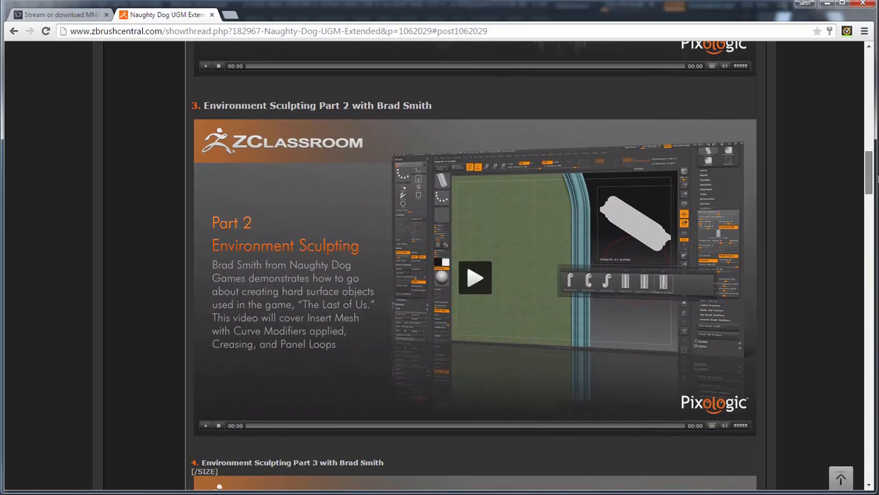
mouse_move(304, 283)
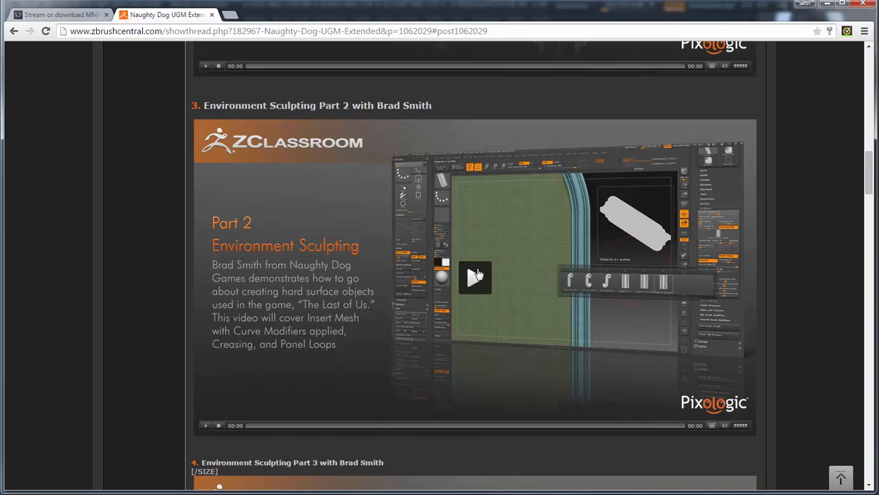
mouse_move(283, 360)
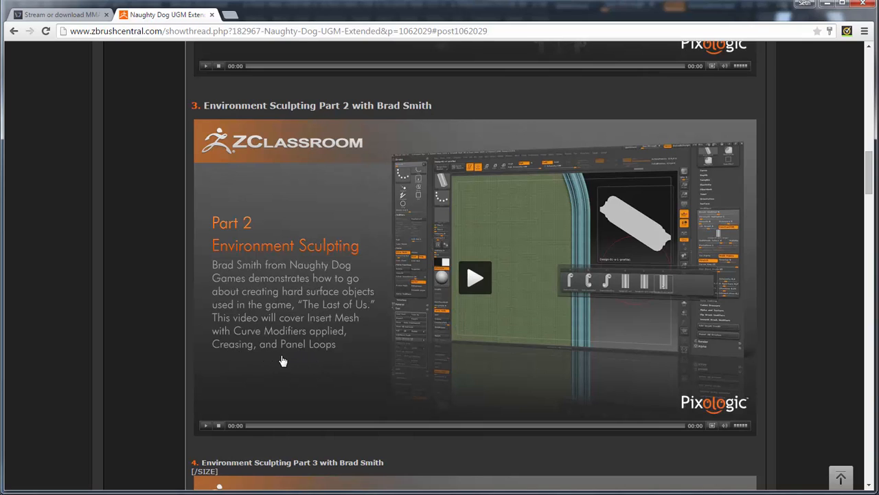
mouse_move(676, 316)
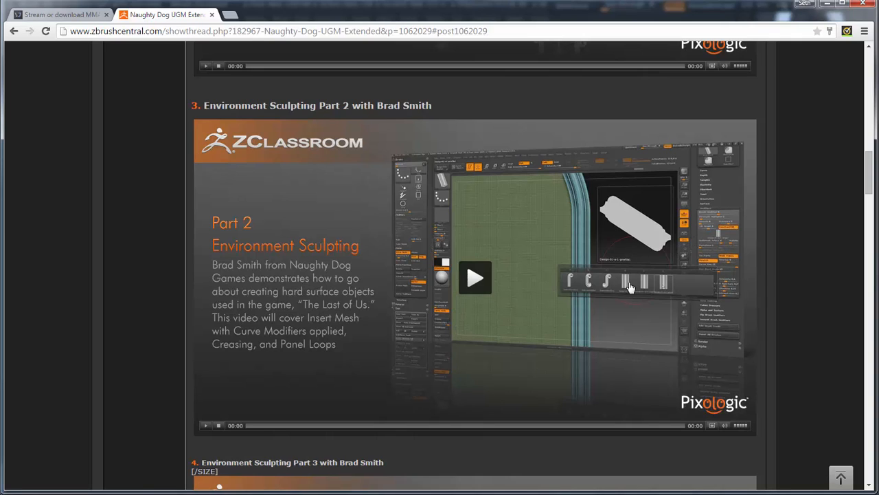
mouse_move(509, 324)
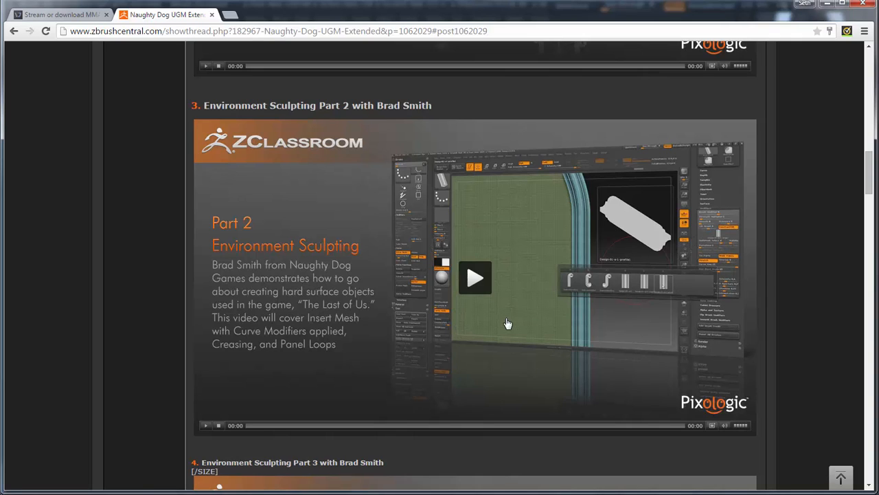
mouse_move(428, 288)
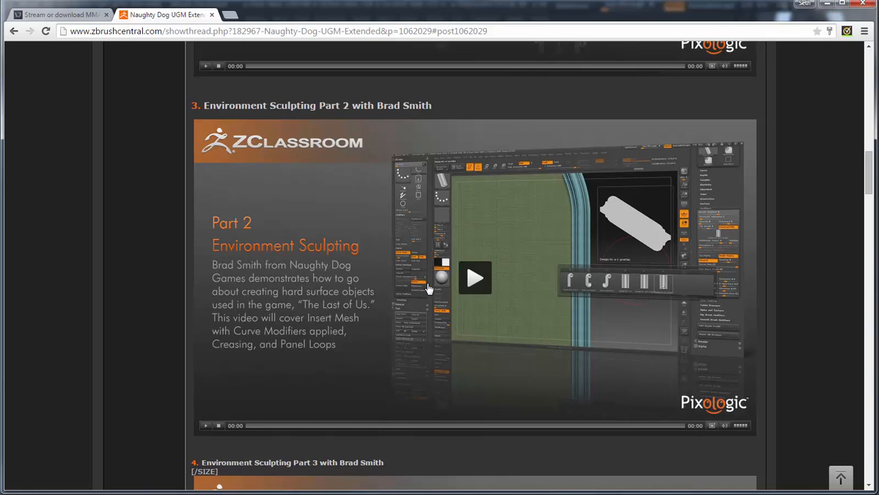
scroll("down", 3)
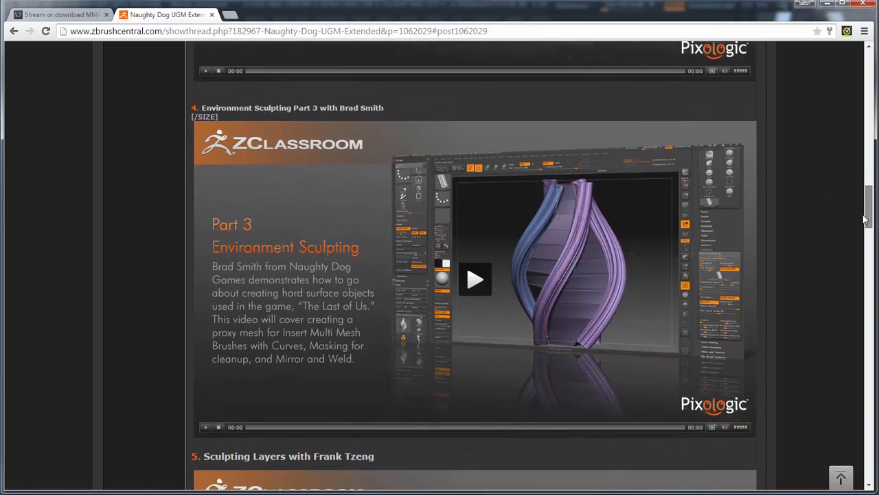
scroll("down", 3)
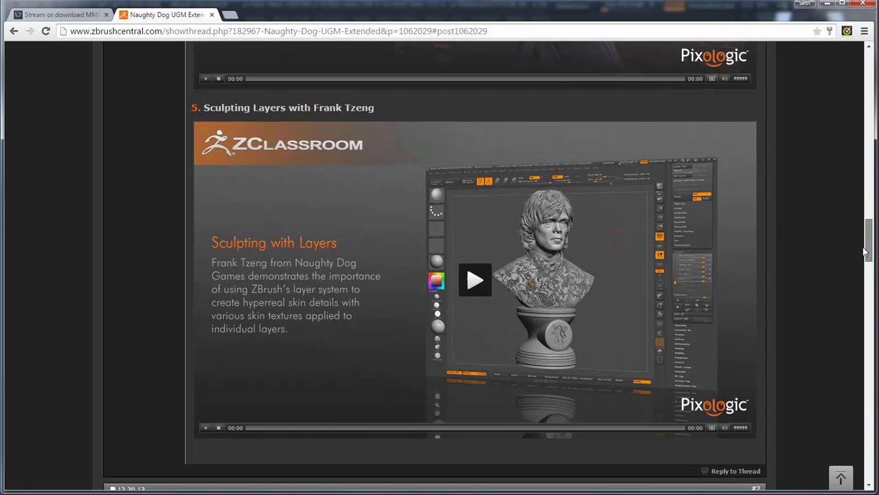